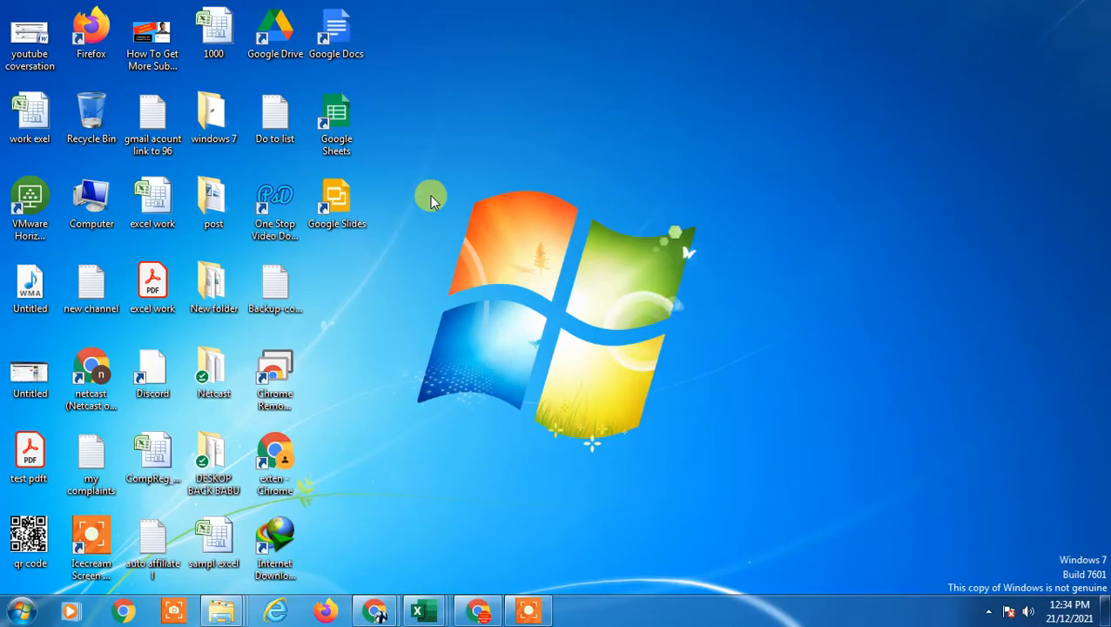
- Launch Chrome from the taskbar and scroll through the LinkedIn home feed
click(123, 609)
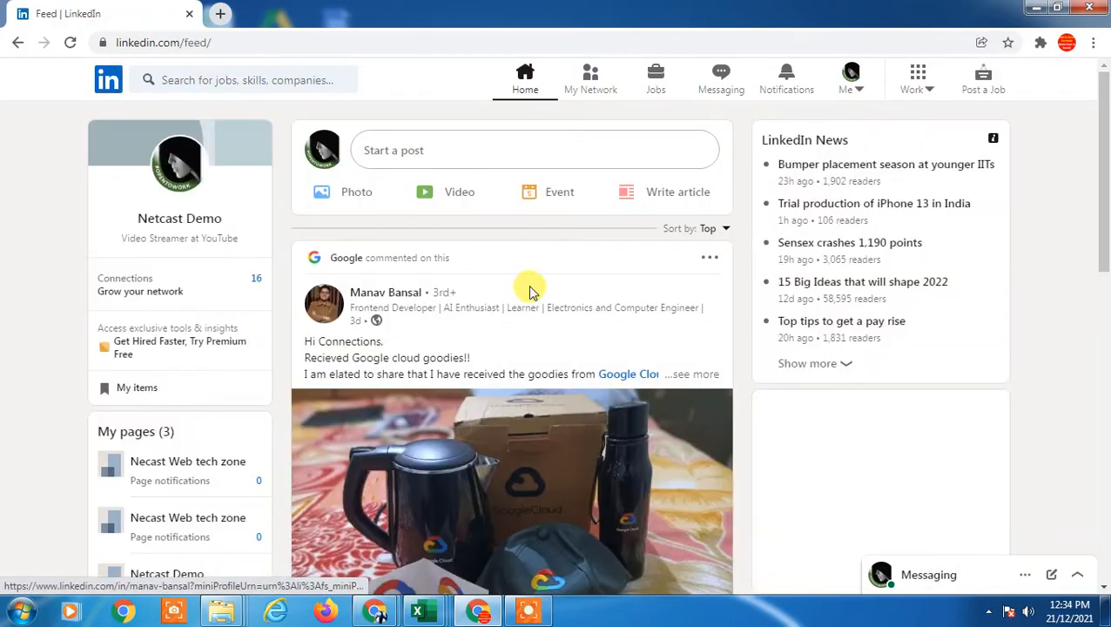
scroll(down, 3)
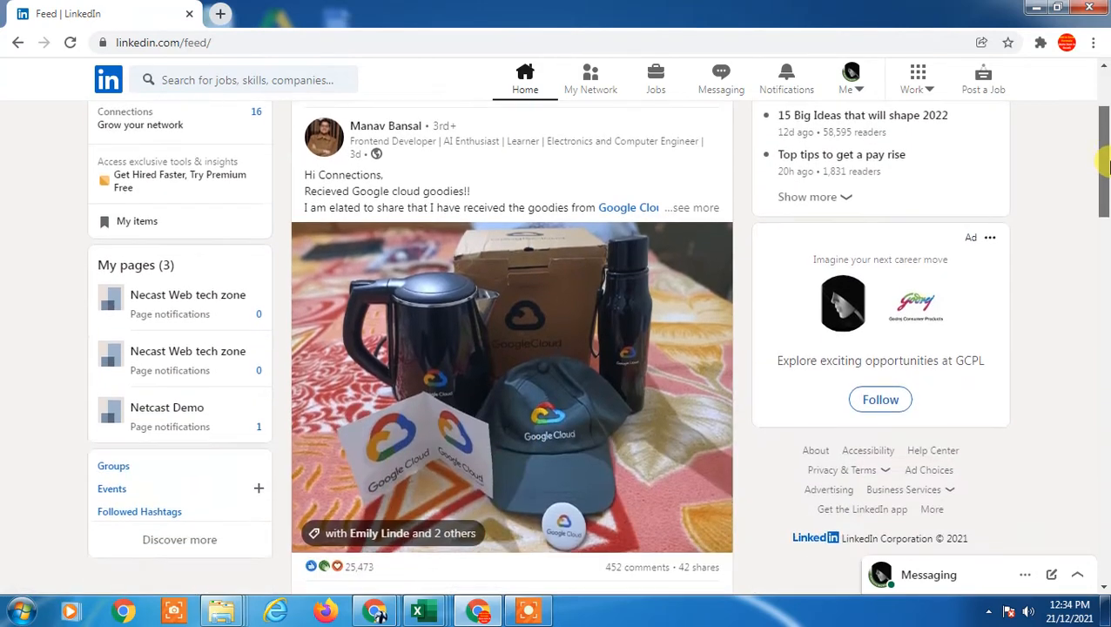
scroll(down, 3)
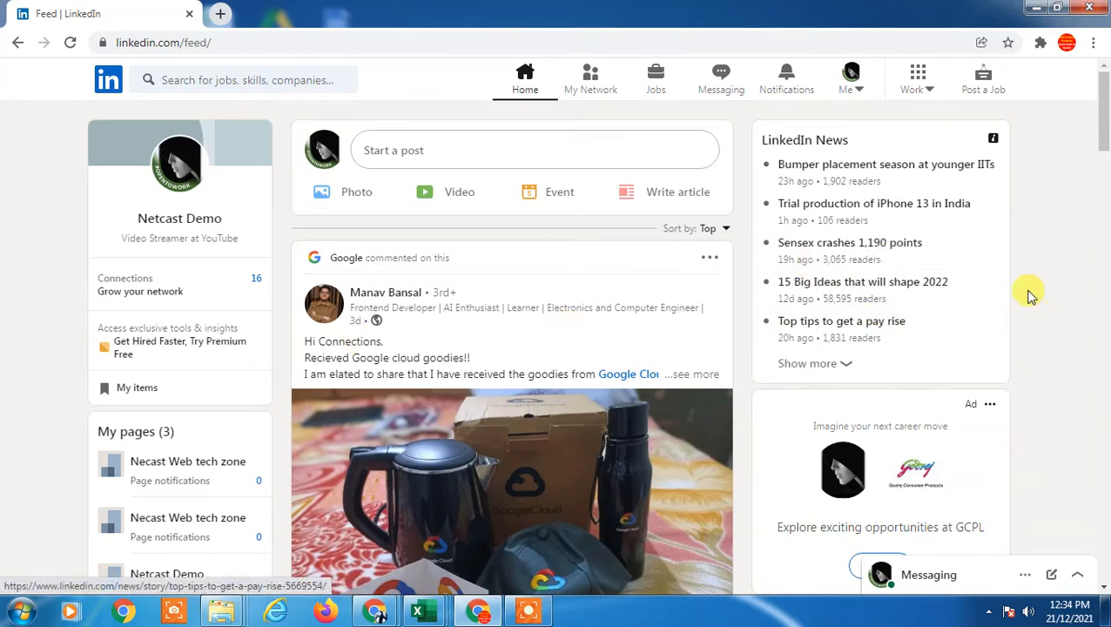
scroll(down, 3)
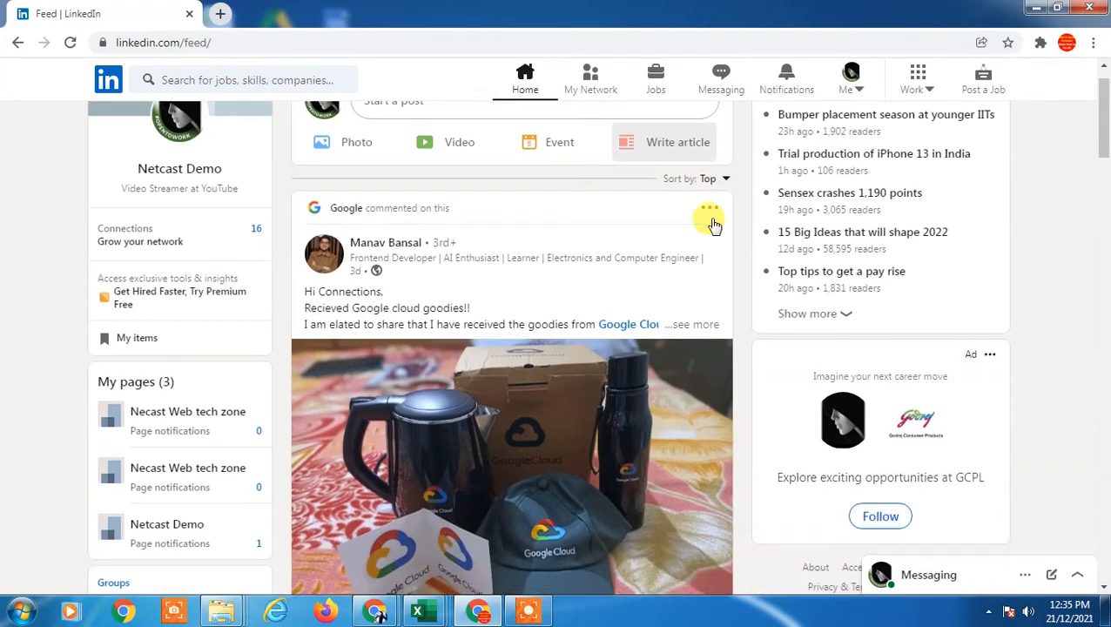
scroll(down, 3)
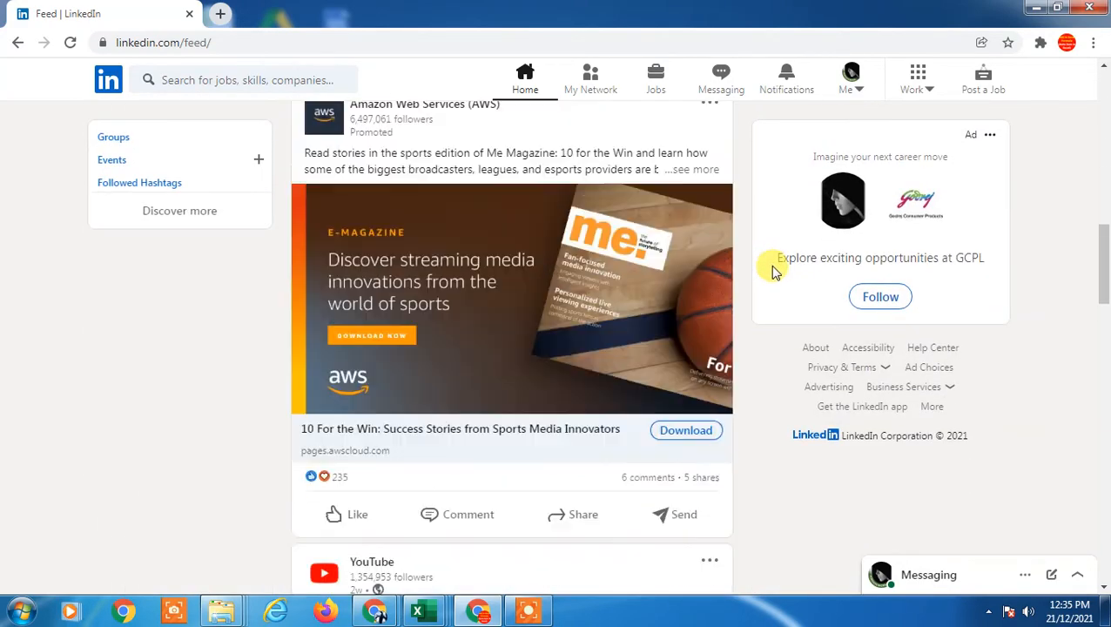
scroll(up, 3)
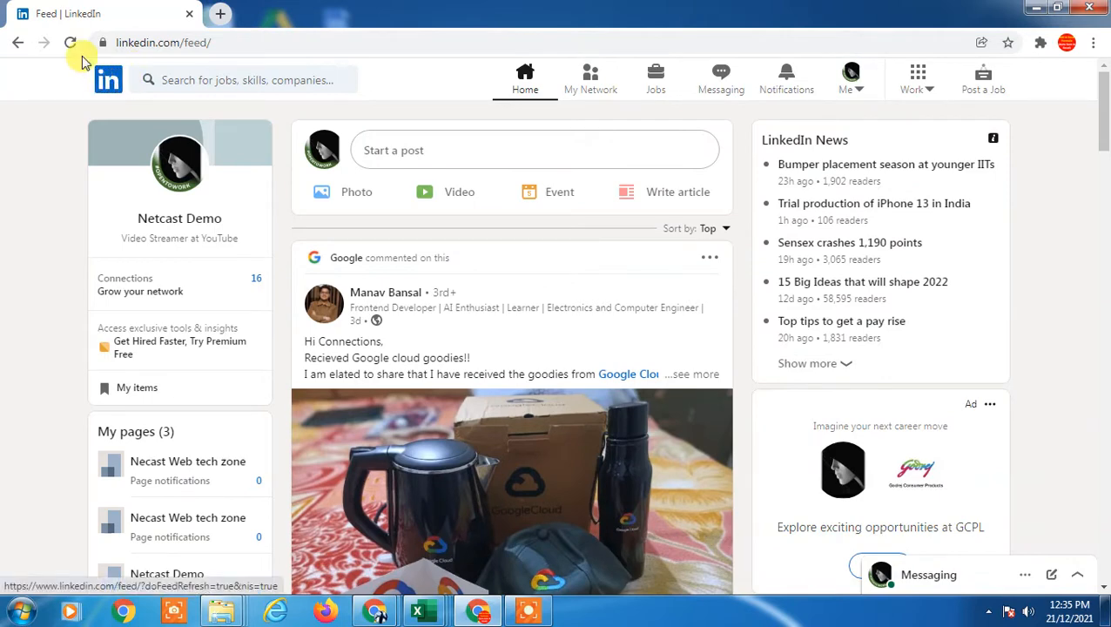
- Reload the feed, then go to the account's own profile via the Me menu
click(69, 42)
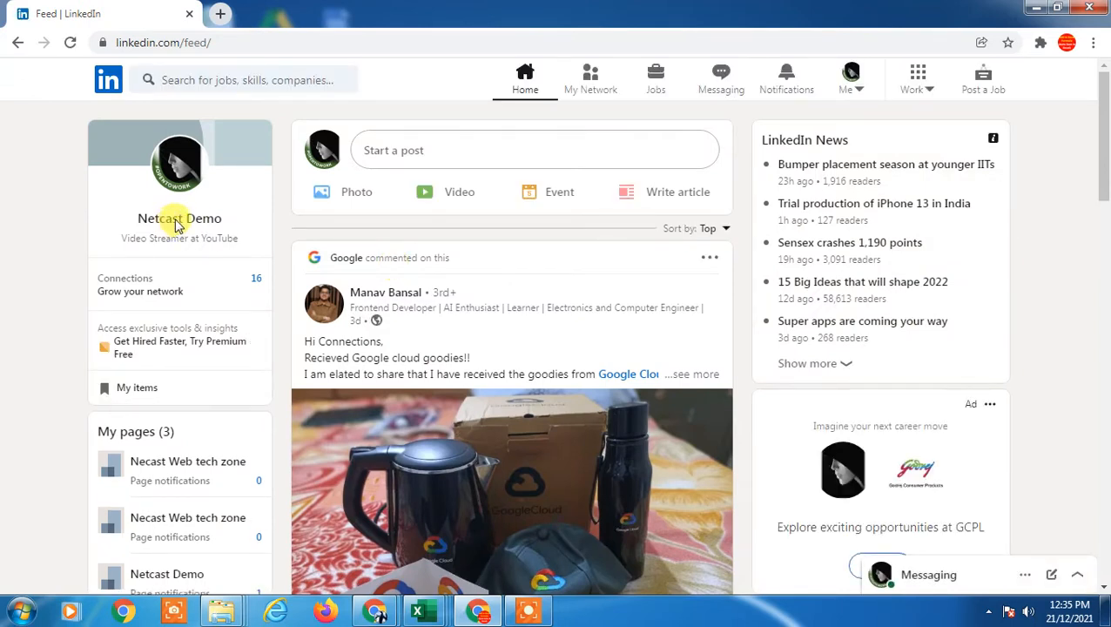
mouse_move(179, 219)
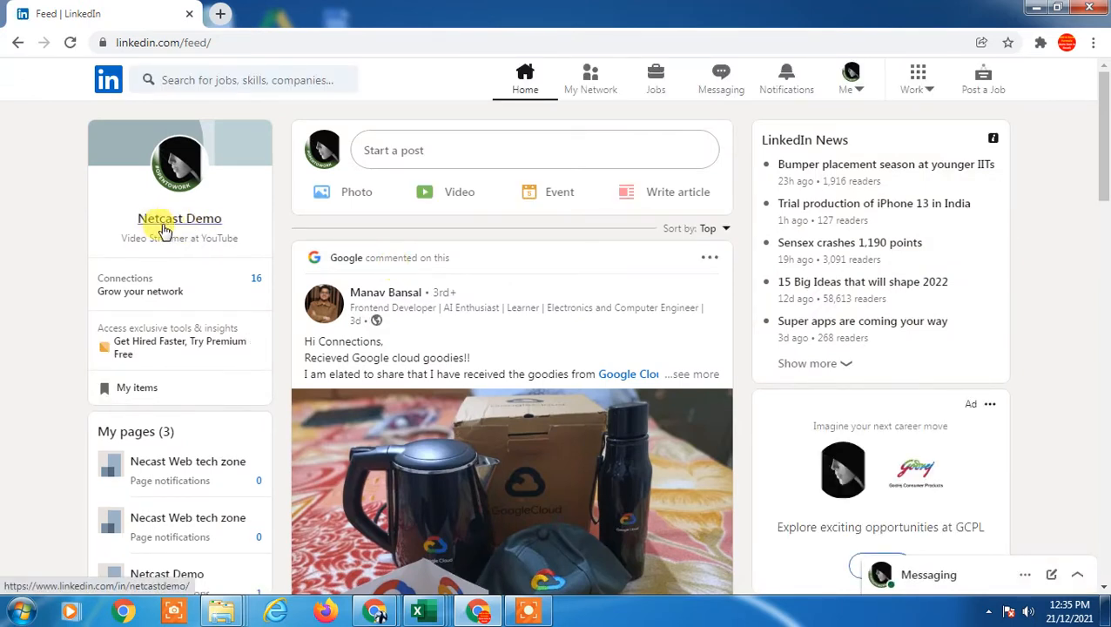
click(849, 78)
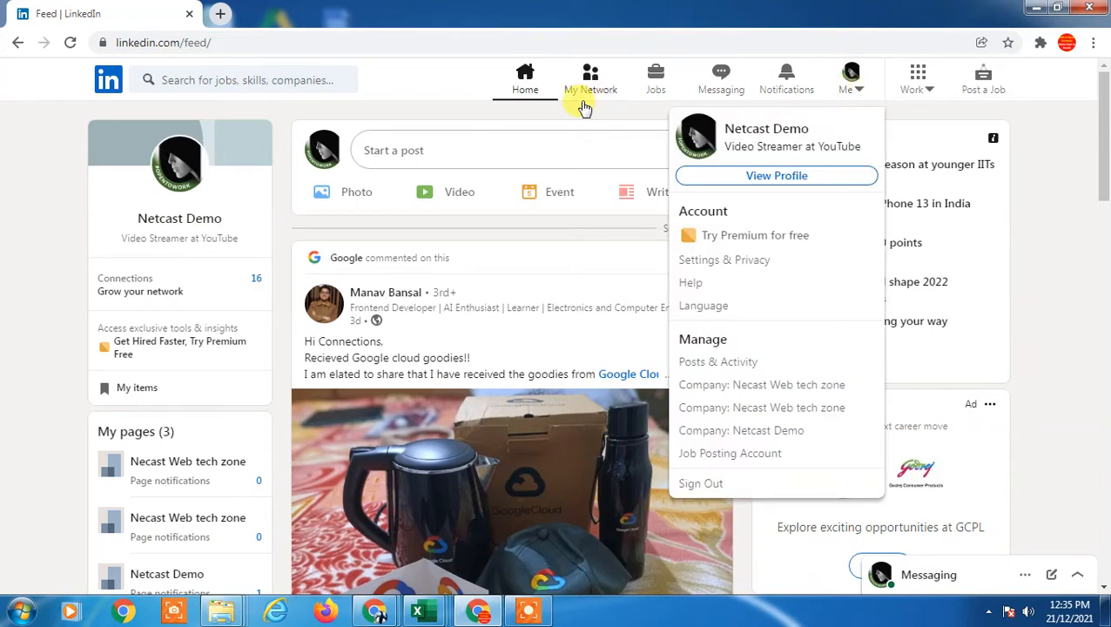
click(776, 174)
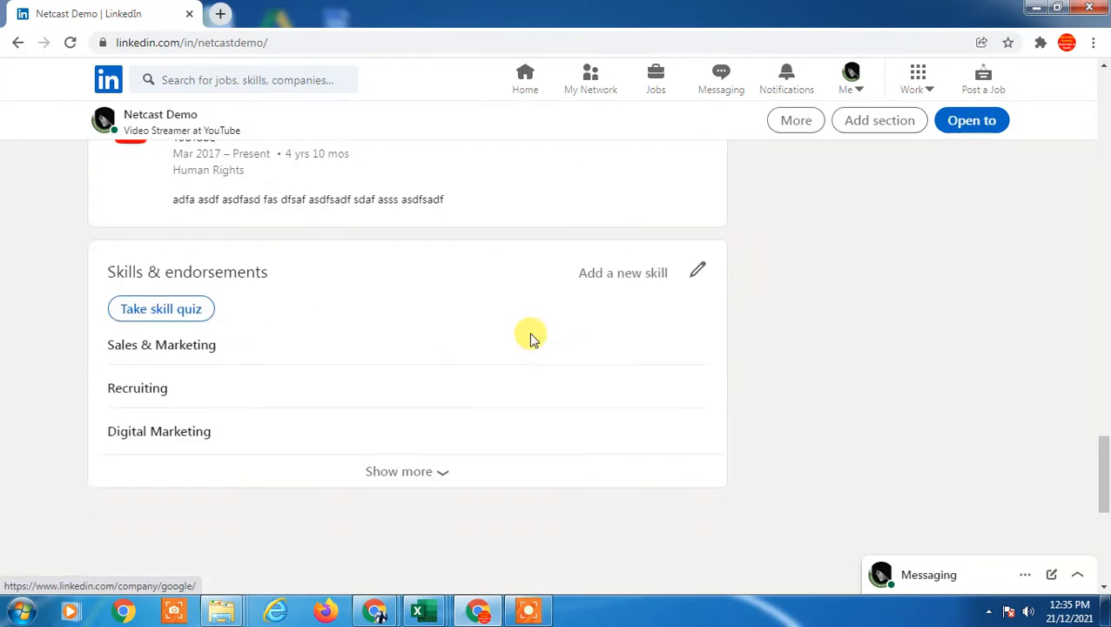
- Return to the profile header and show the Add section options
scroll(down, 3)
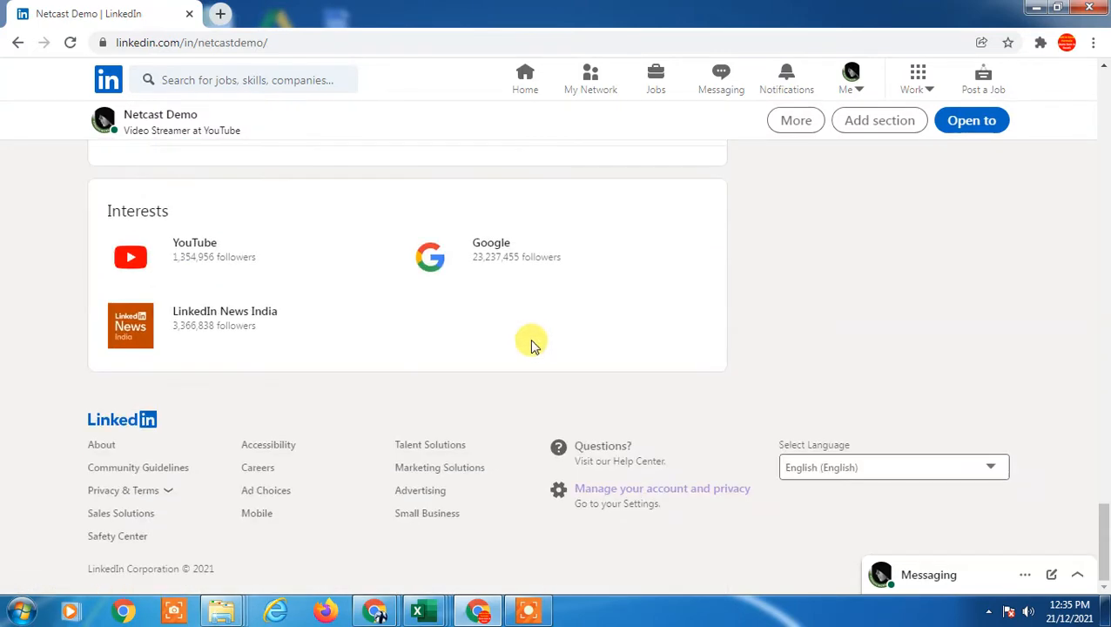
scroll(up, 3)
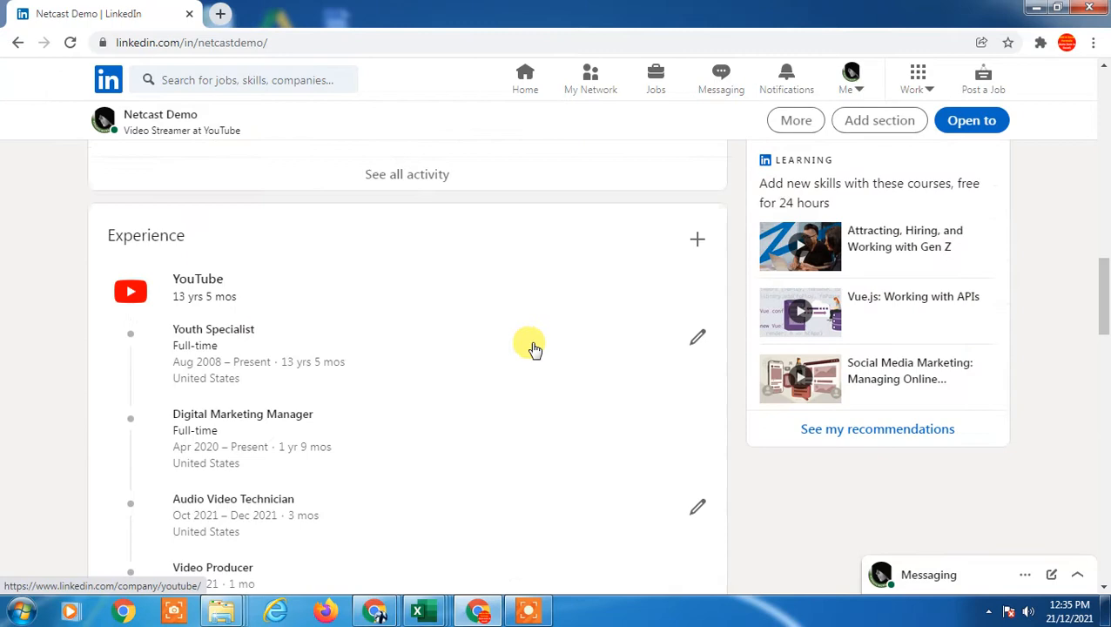
scroll(up, 3)
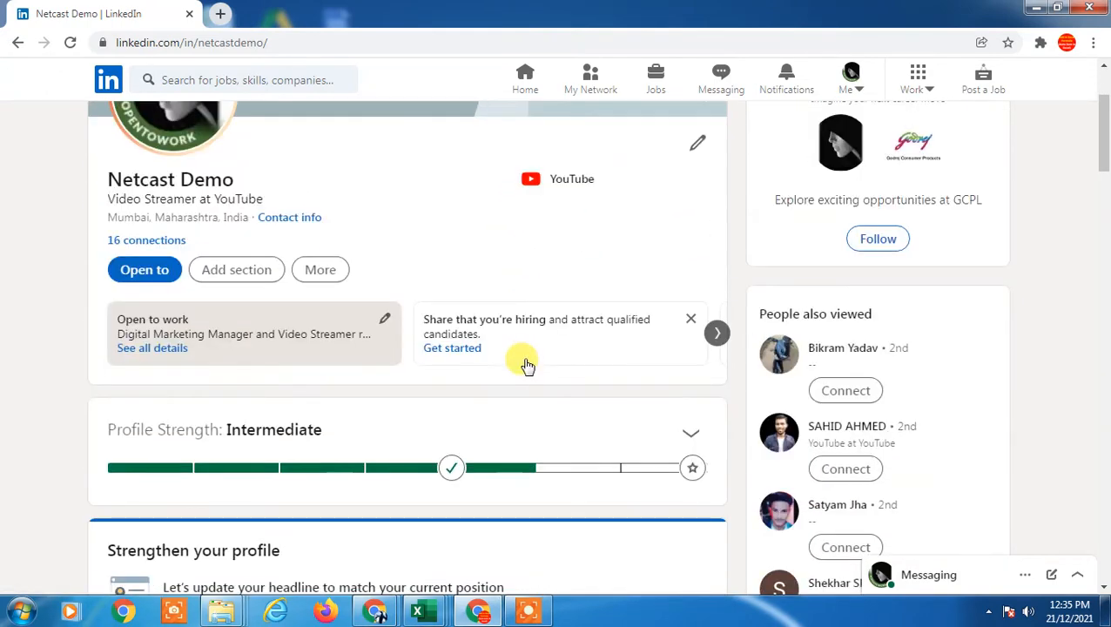
click(237, 268)
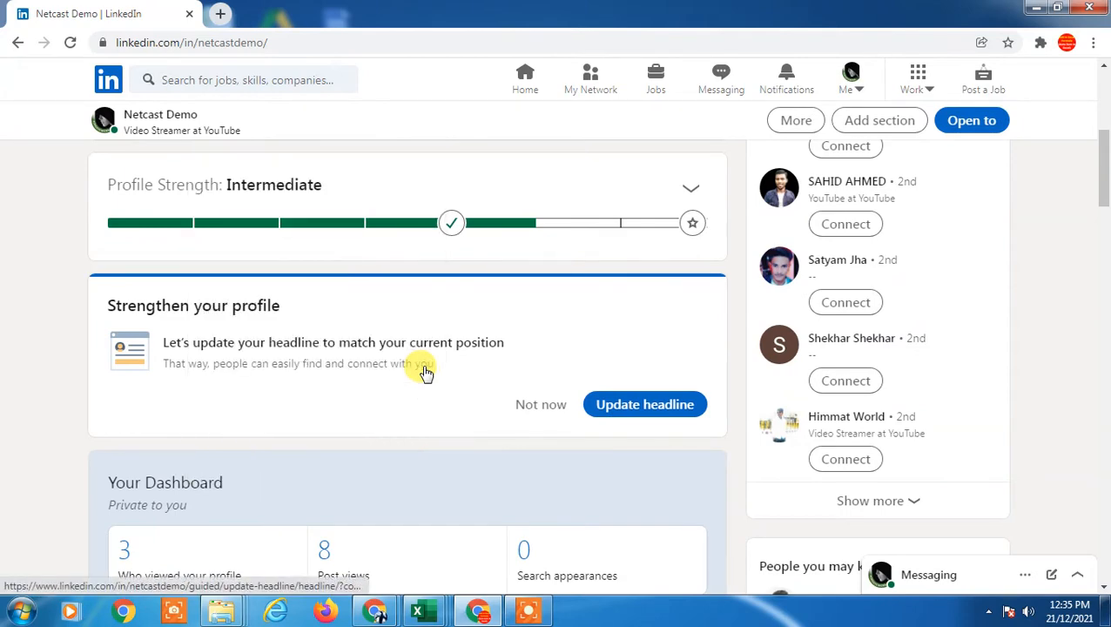
click(236, 268)
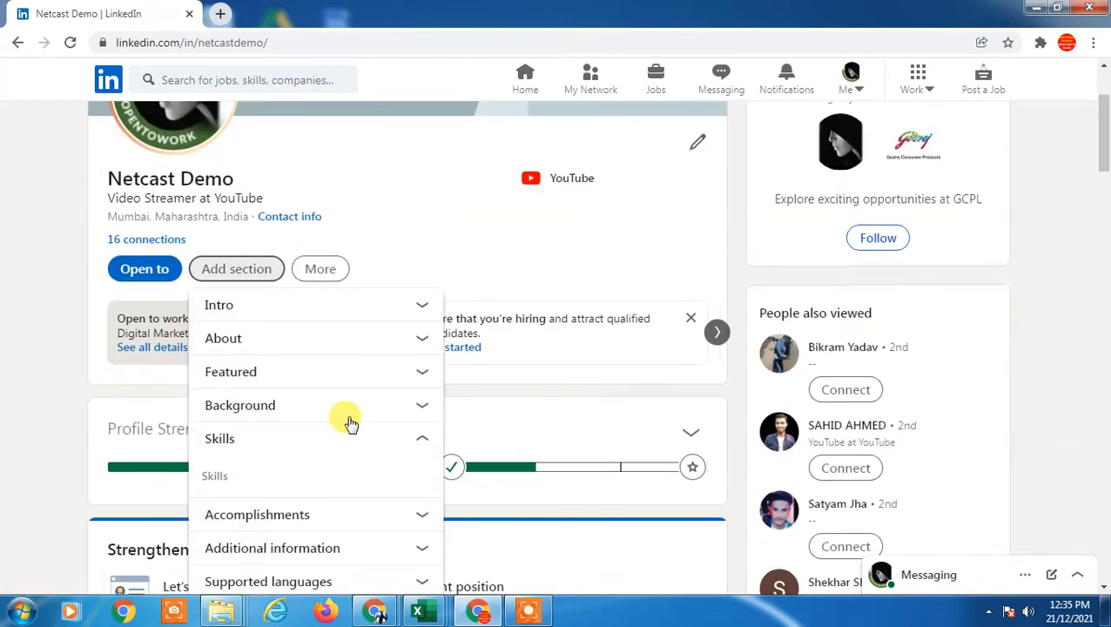
- Expand Supported languages and Accomplishments, then start an empty Add language form
scroll(down, 3)
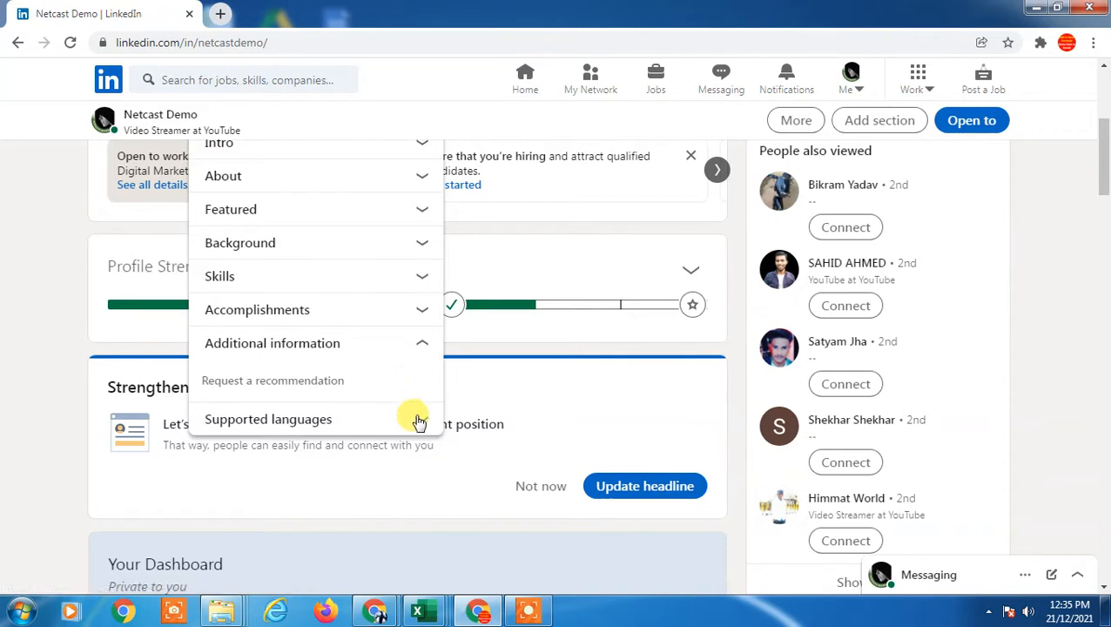
click(268, 418)
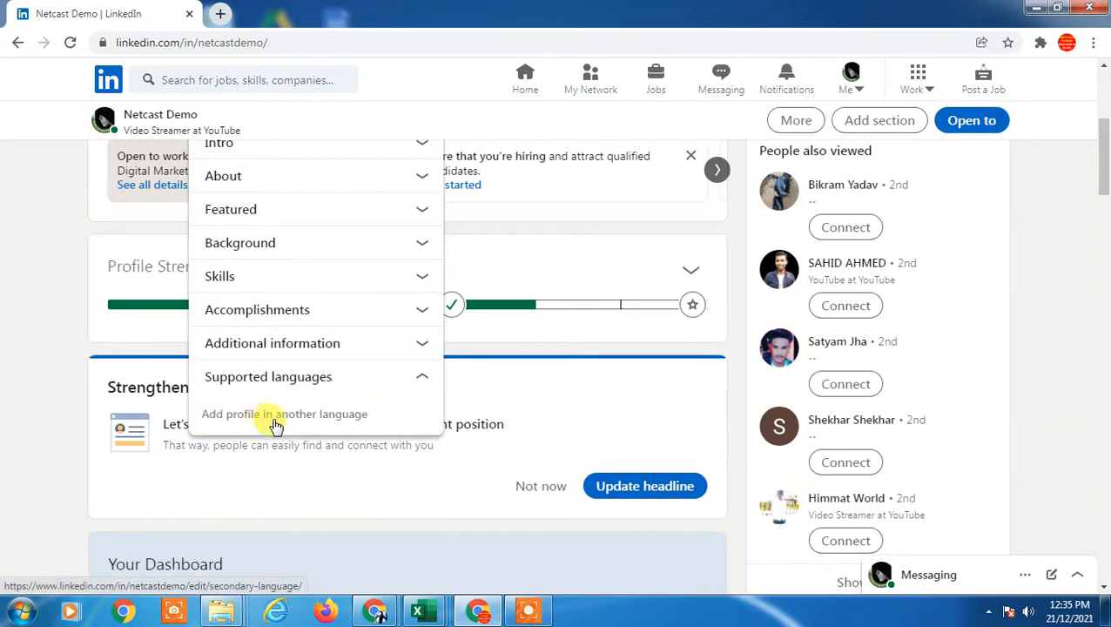
scroll(up, 3)
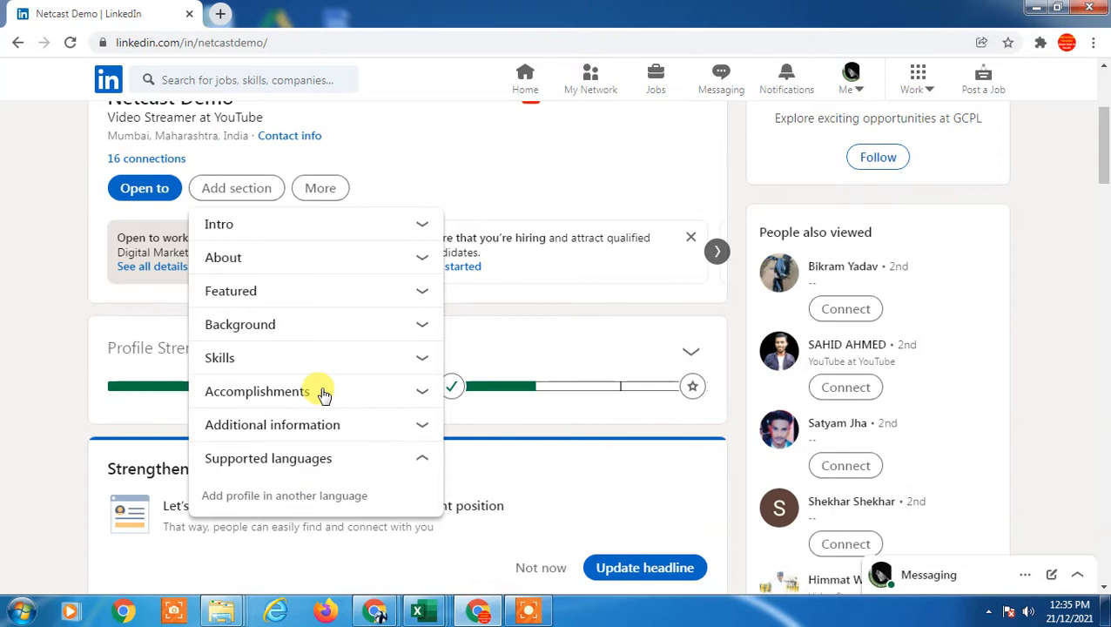
scroll(down, 3)
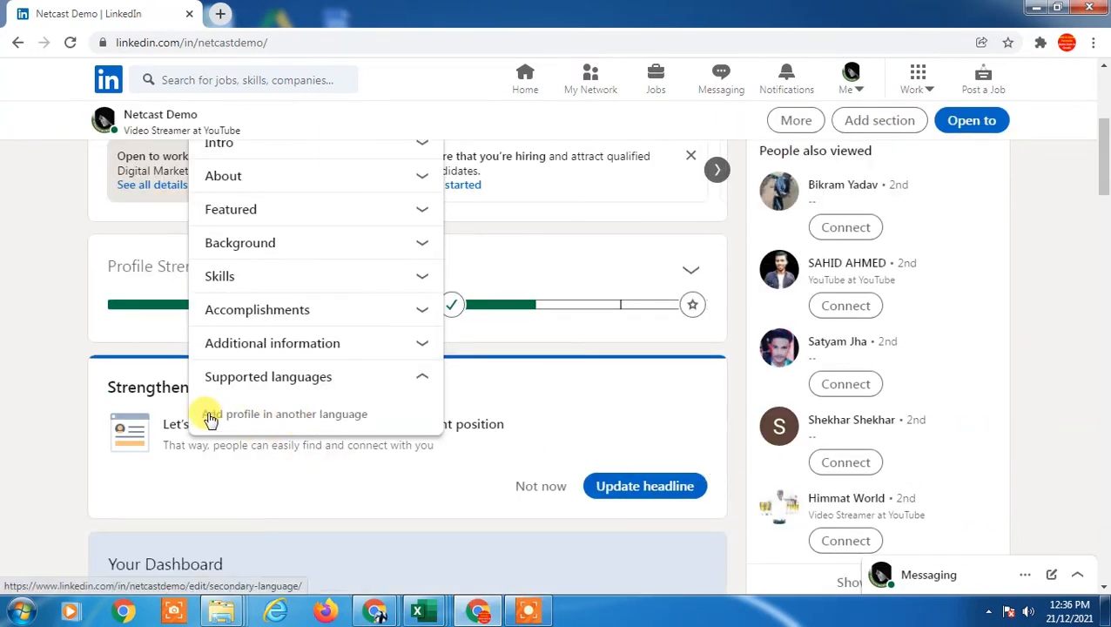
mouse_move(279, 416)
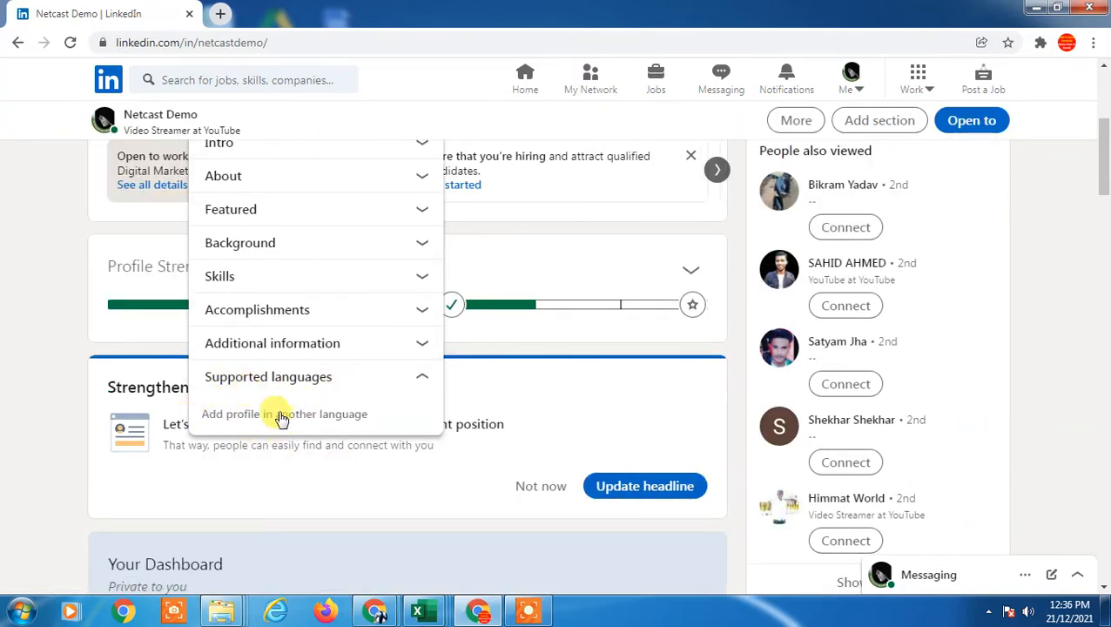
mouse_move(304, 423)
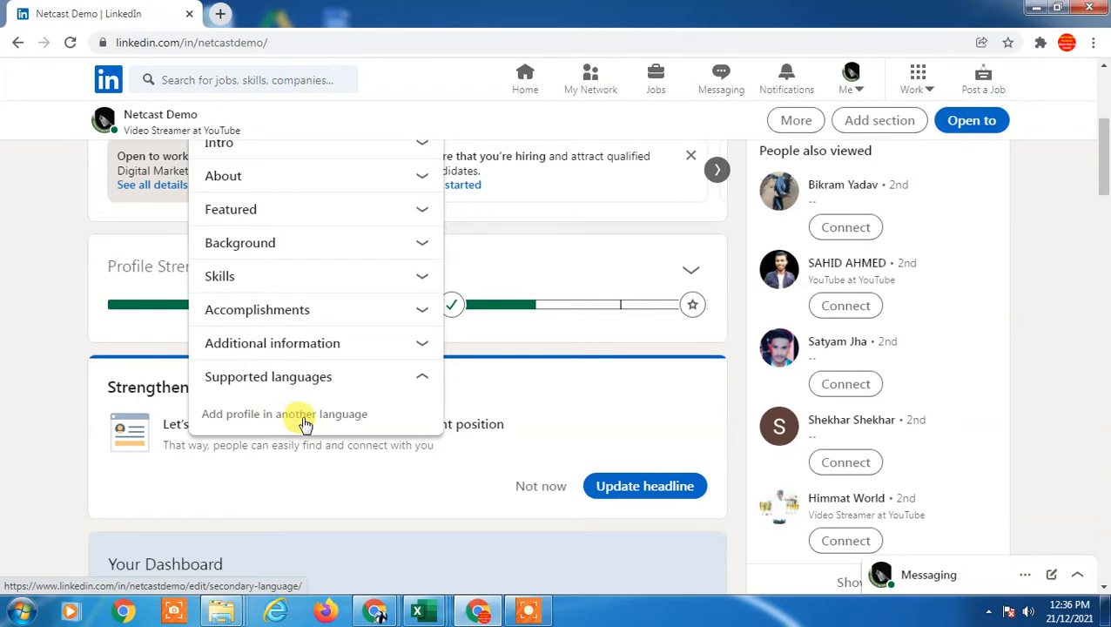
mouse_move(348, 423)
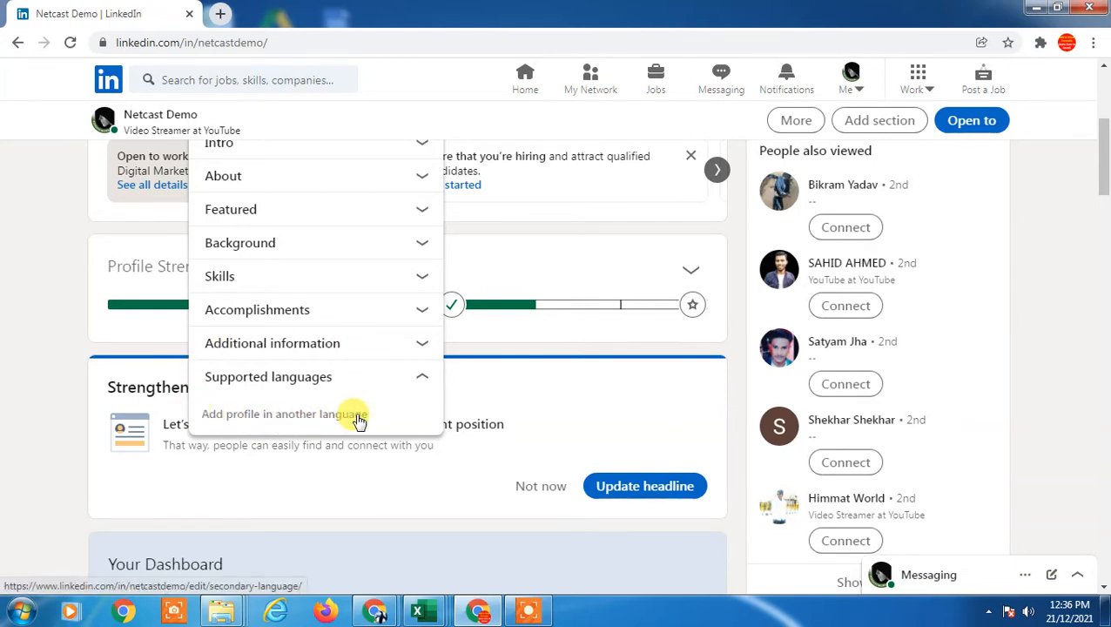
mouse_move(54, 348)
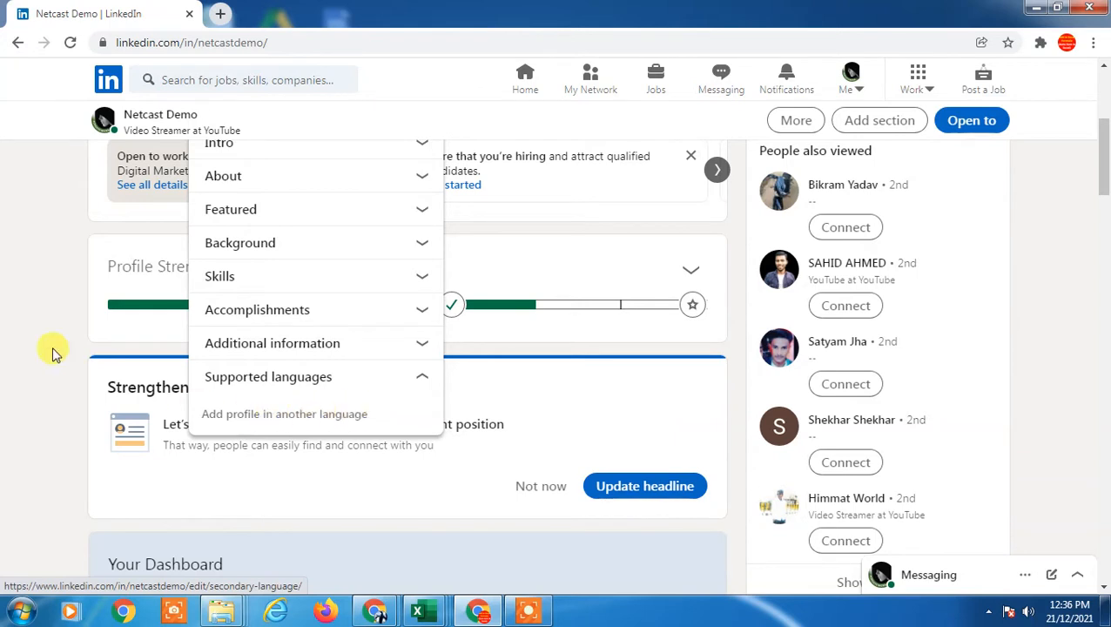
mouse_move(258, 310)
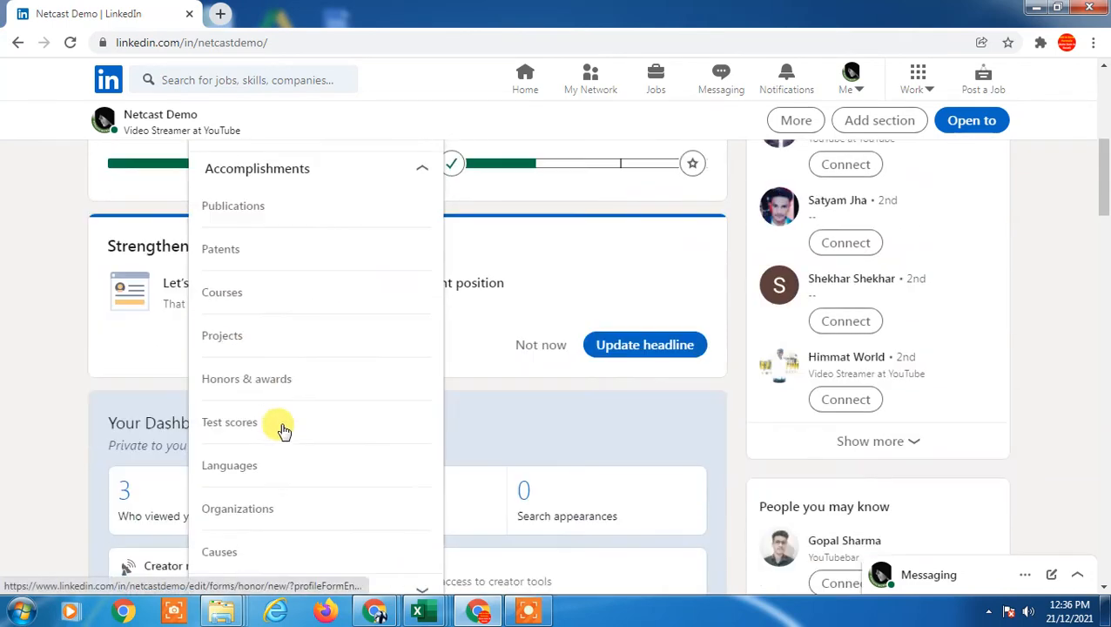
click(230, 464)
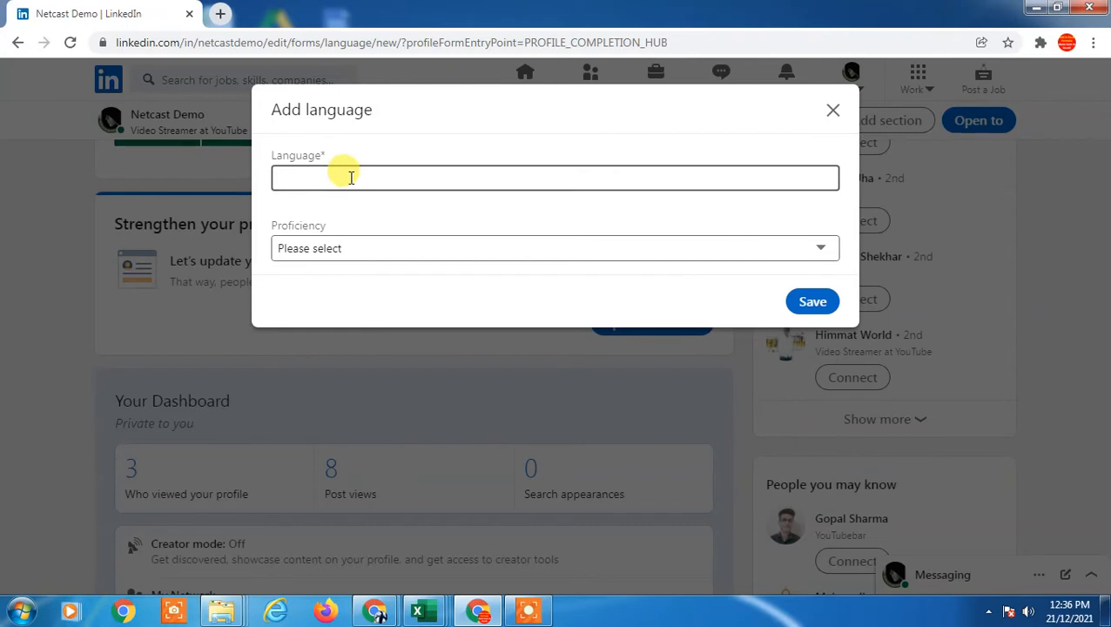
mouse_move(424, 216)
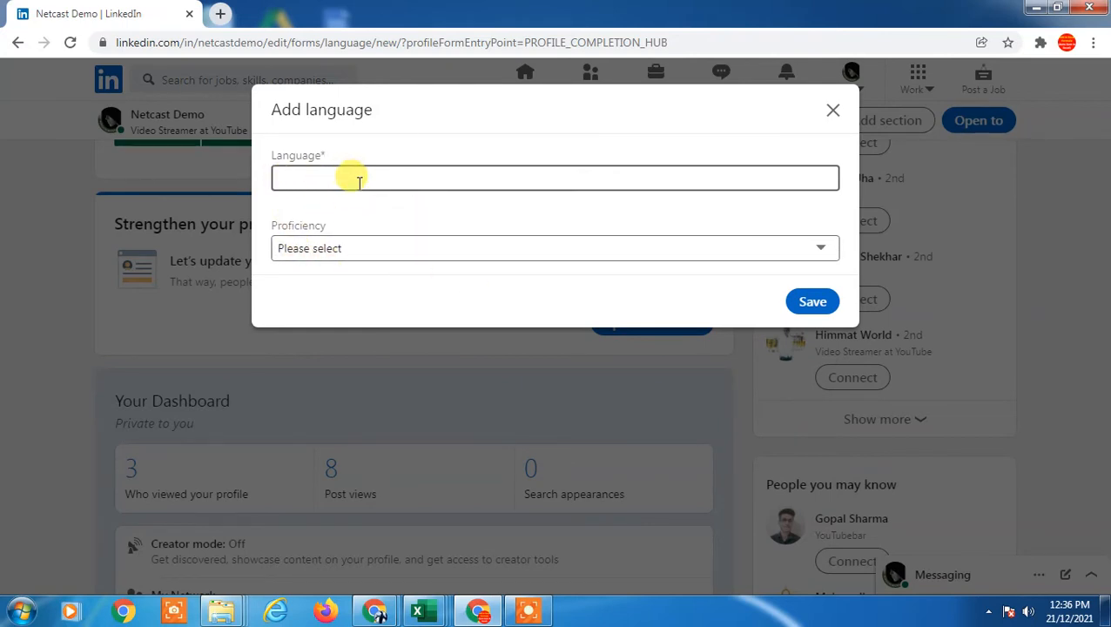
- Save Hindi as a profile language with Full professional proficiency
click(811, 301)
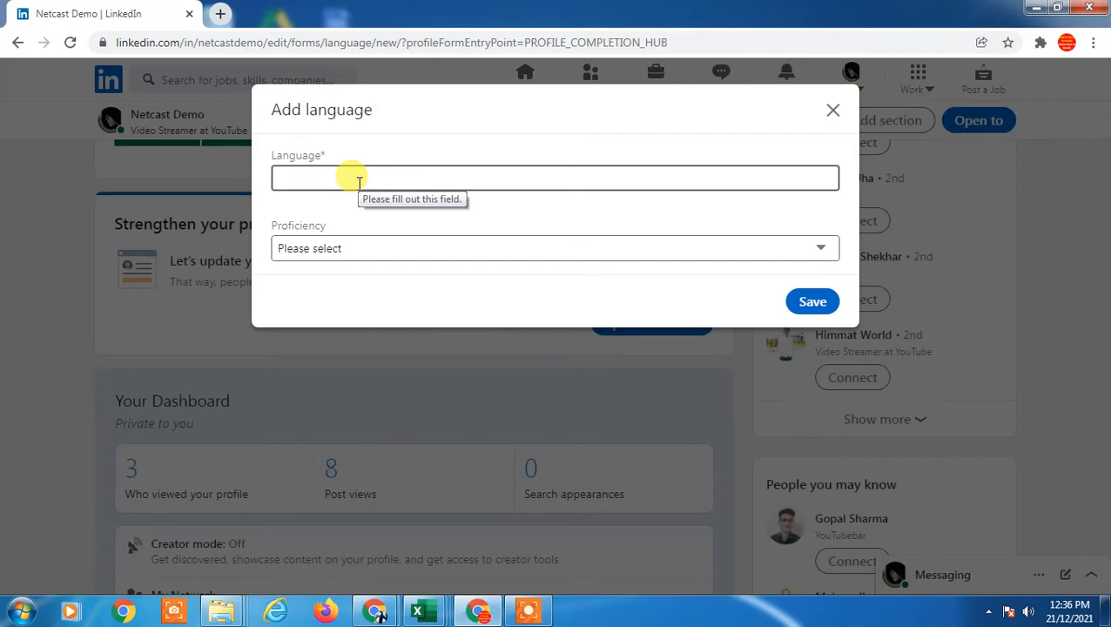
text(Hindi)
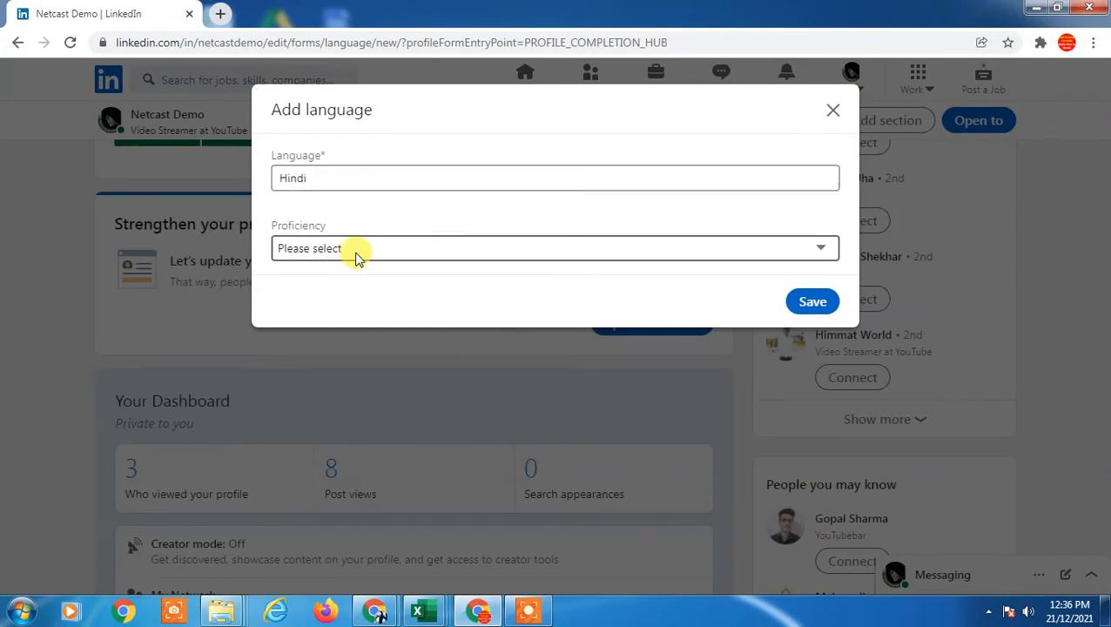
click(553, 247)
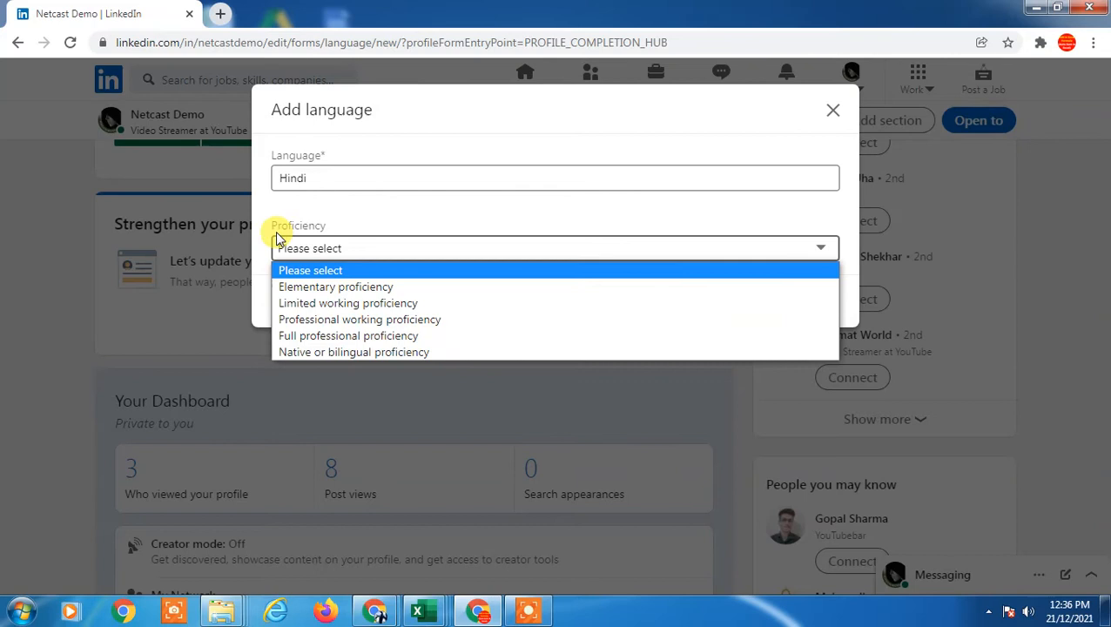
mouse_move(359, 320)
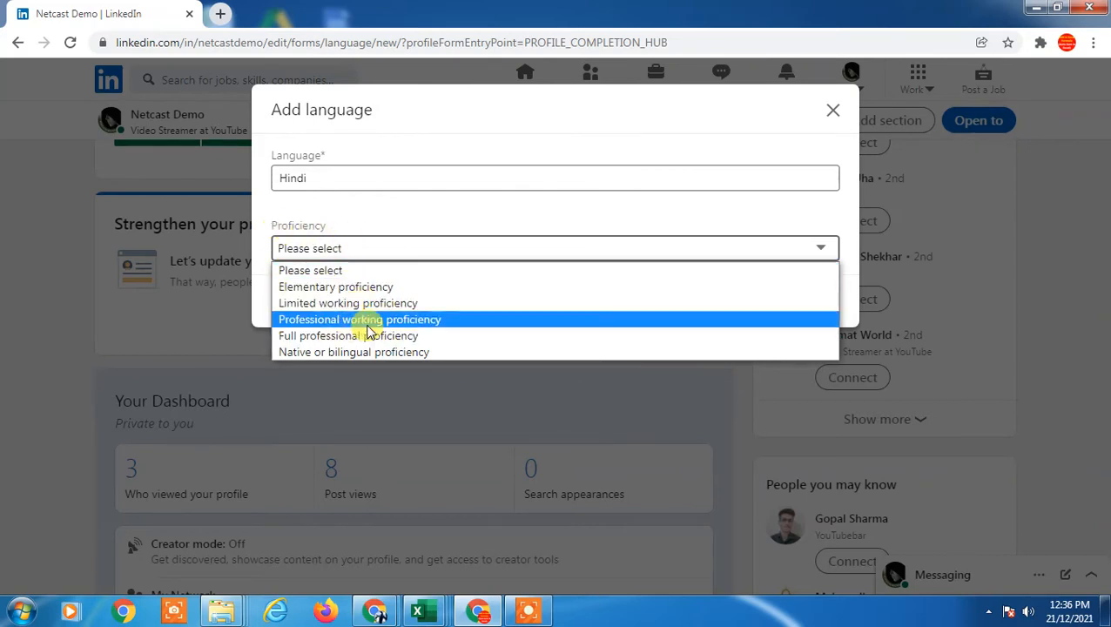
click(349, 334)
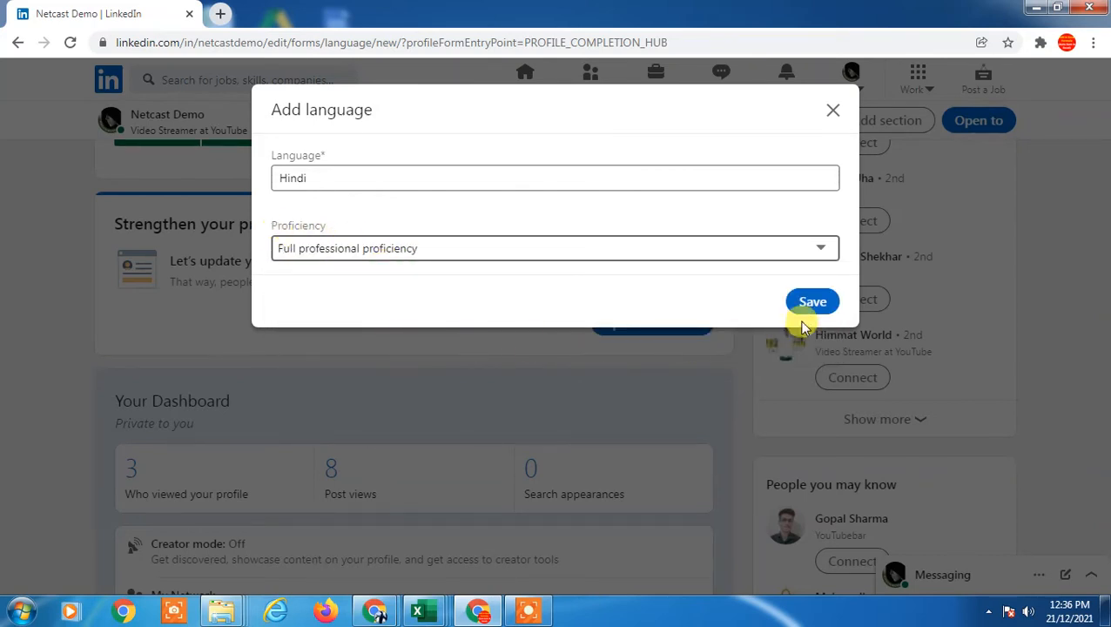
click(811, 301)
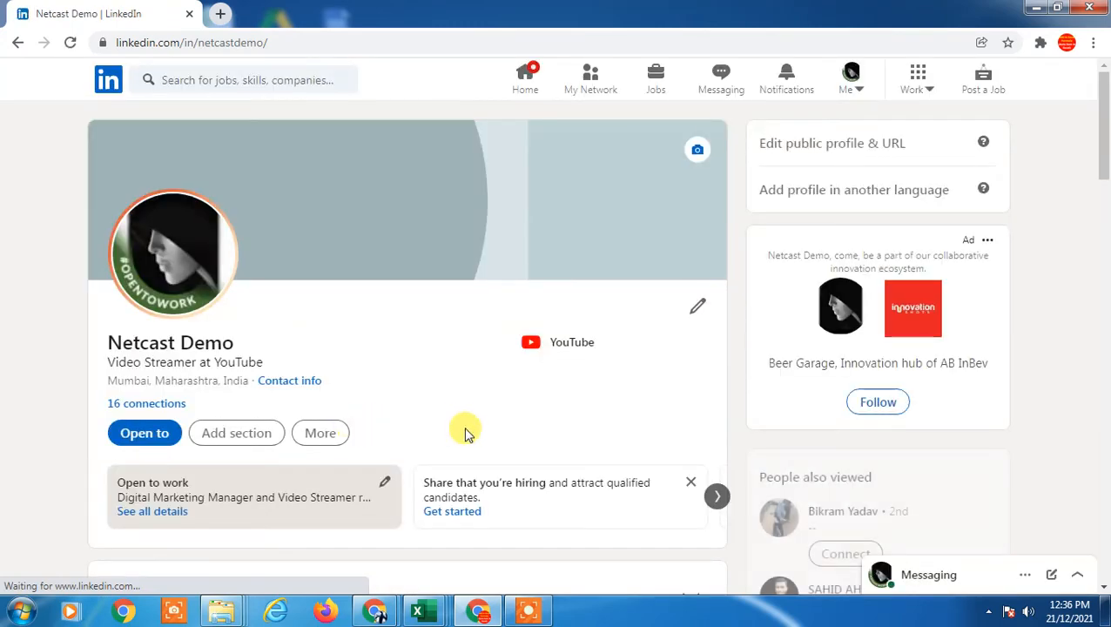
- Expand the Language accomplishment to confirm Hindi at Full professional proficiency
scroll(down, 3)
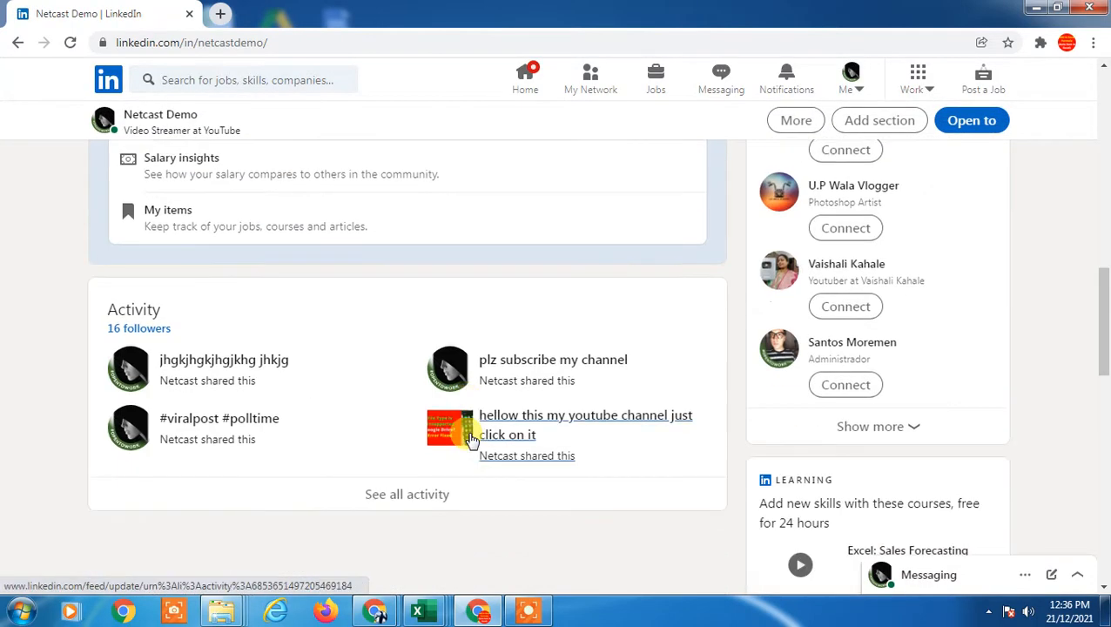
scroll(up, 3)
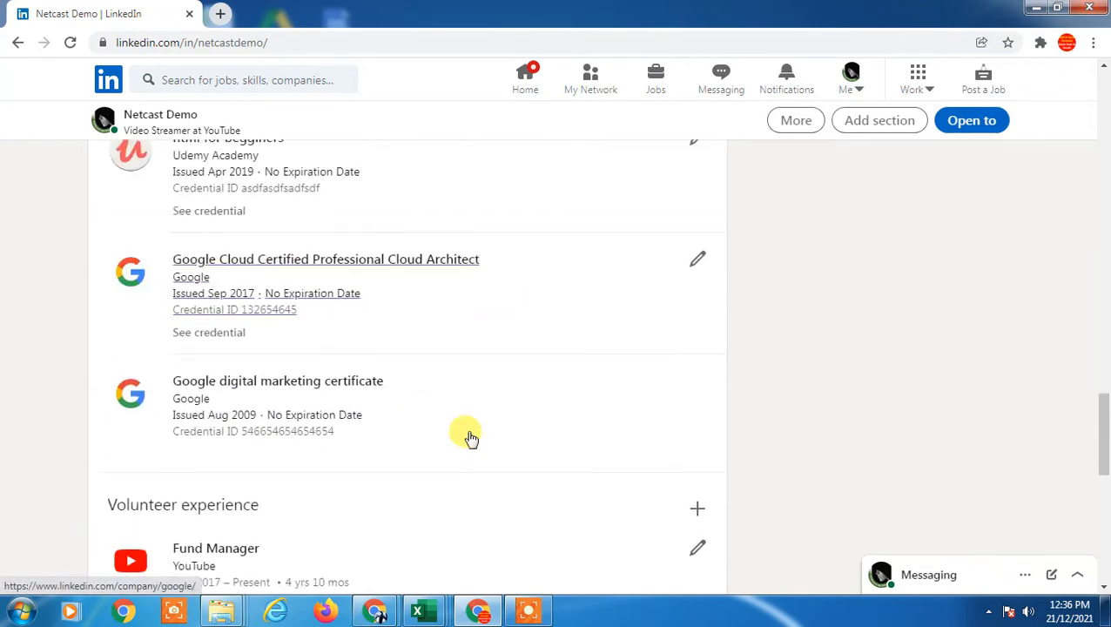
scroll(down, 3)
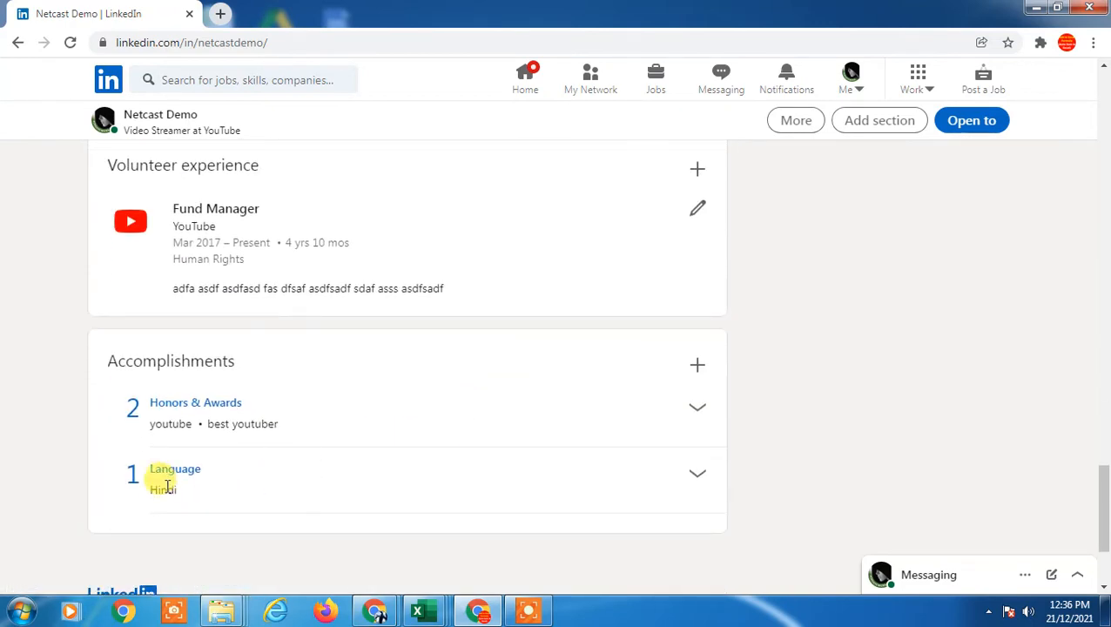
double_click(174, 468)
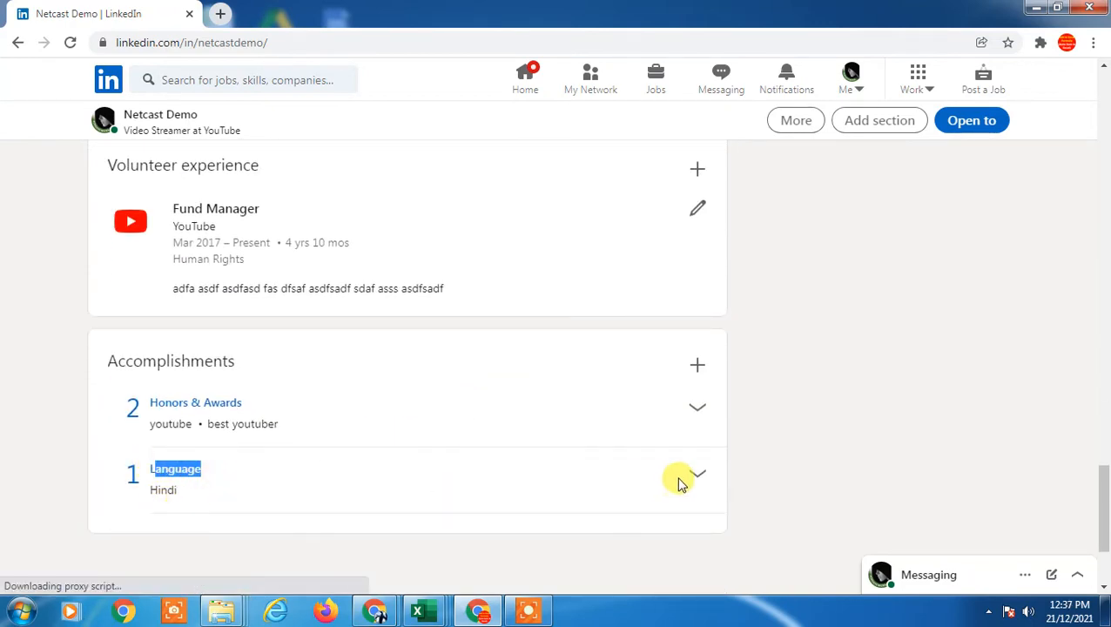
click(696, 477)
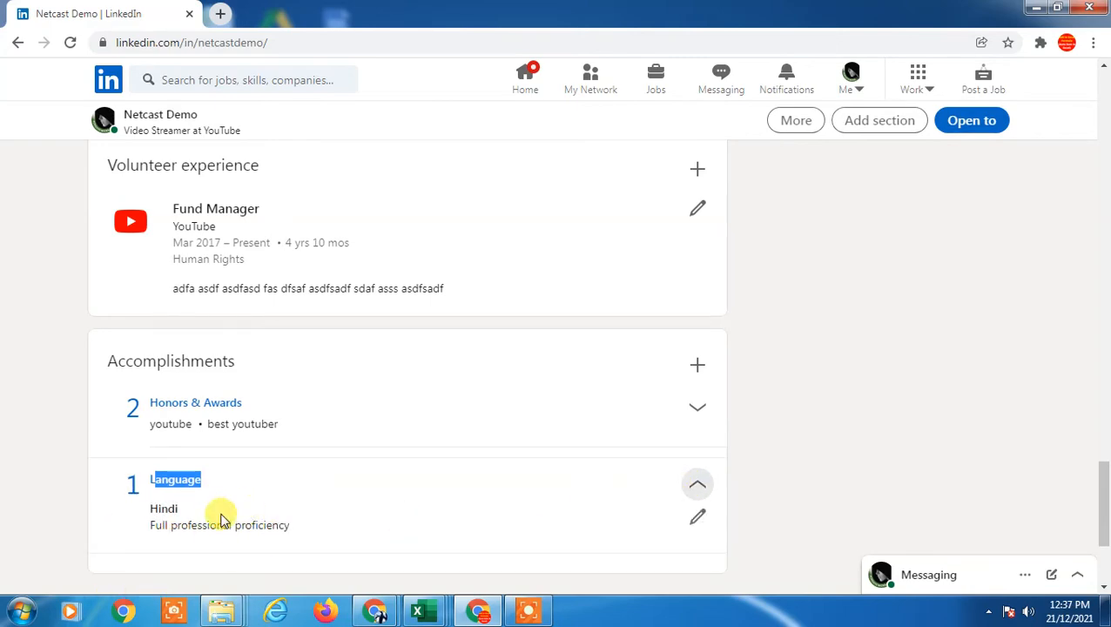
- Reopen Add section with the Supported languages options expanded
scroll(up, 3)
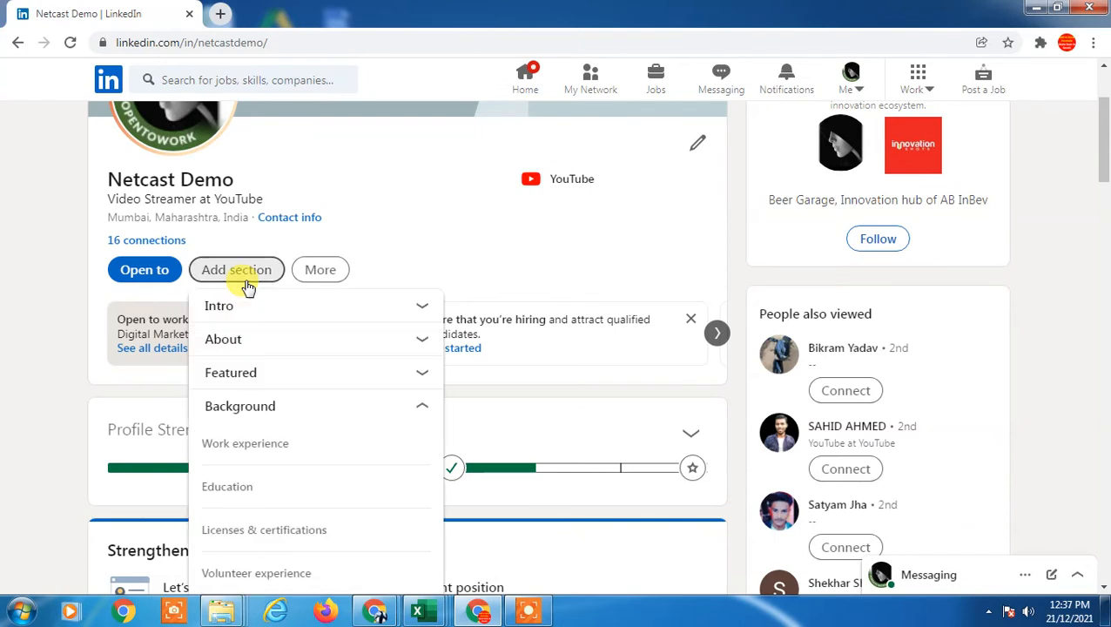
scroll(down, 3)
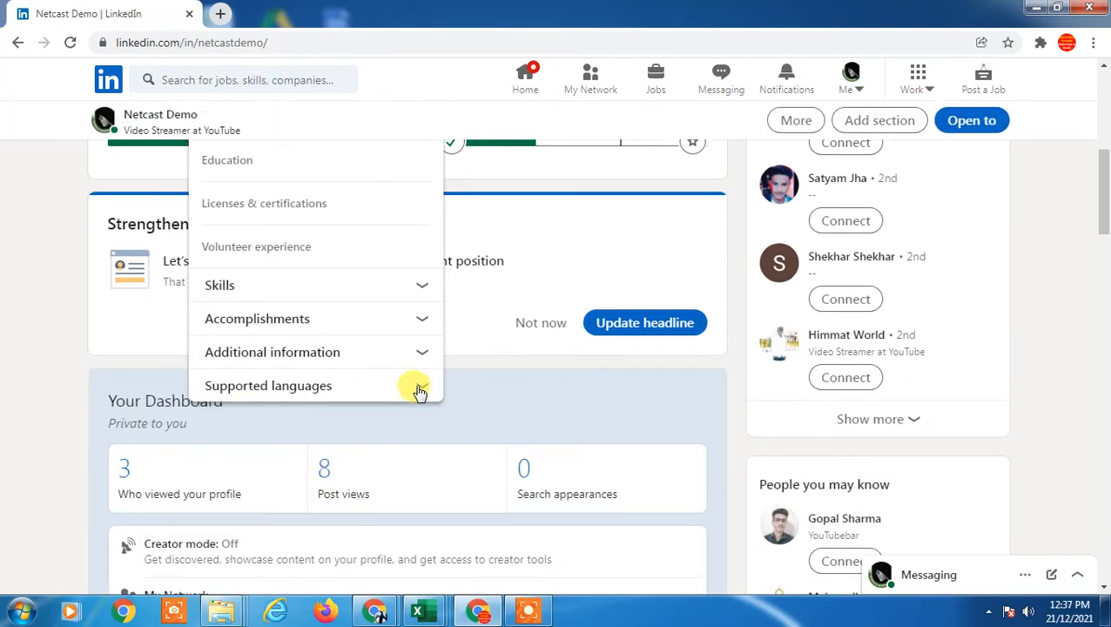
click(421, 390)
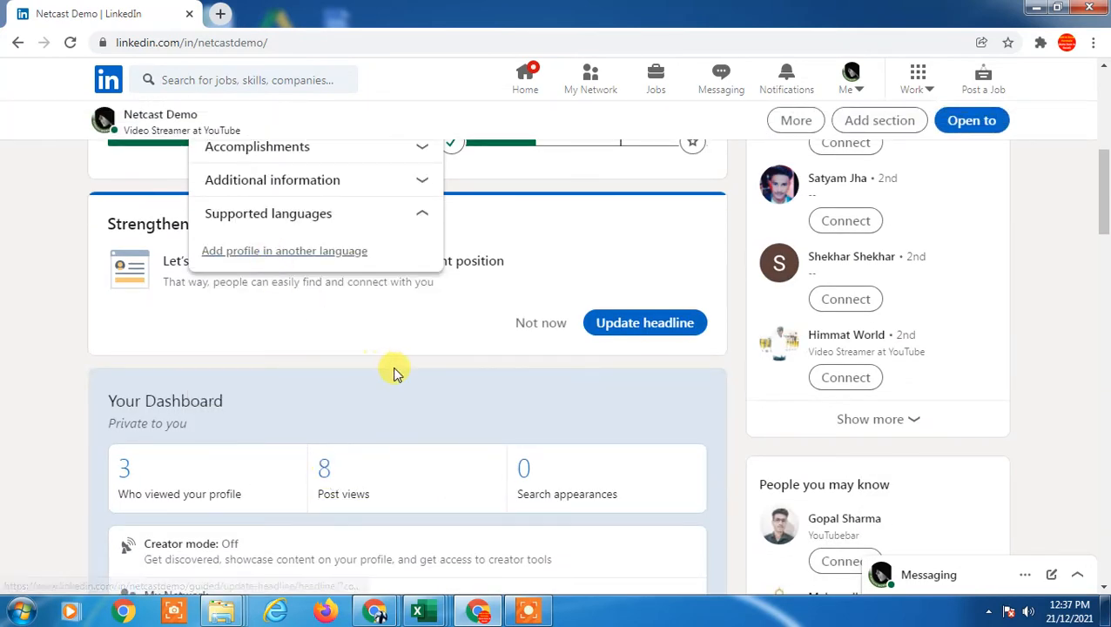
- Start a profile in another language and list the available profile languages
click(283, 251)
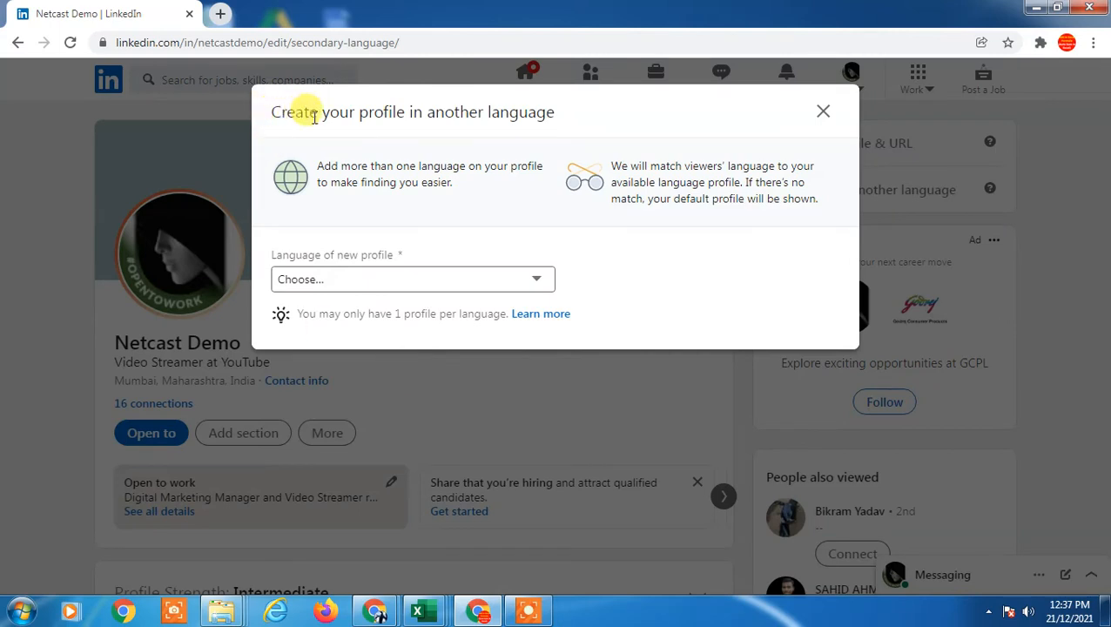
mouse_move(317, 244)
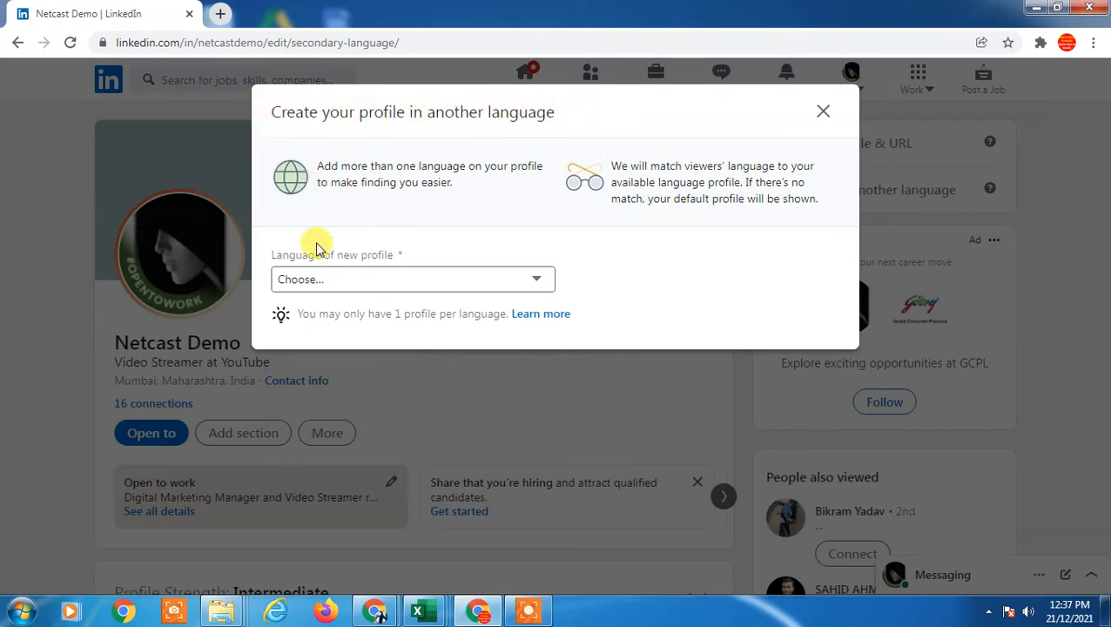
mouse_move(426, 329)
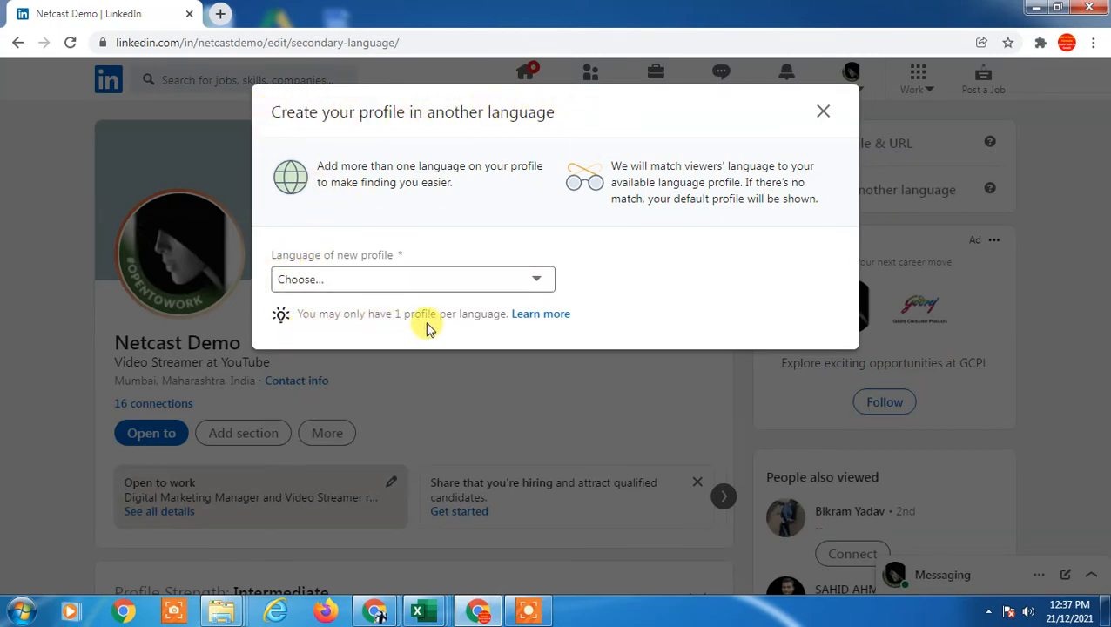
mouse_move(688, 174)
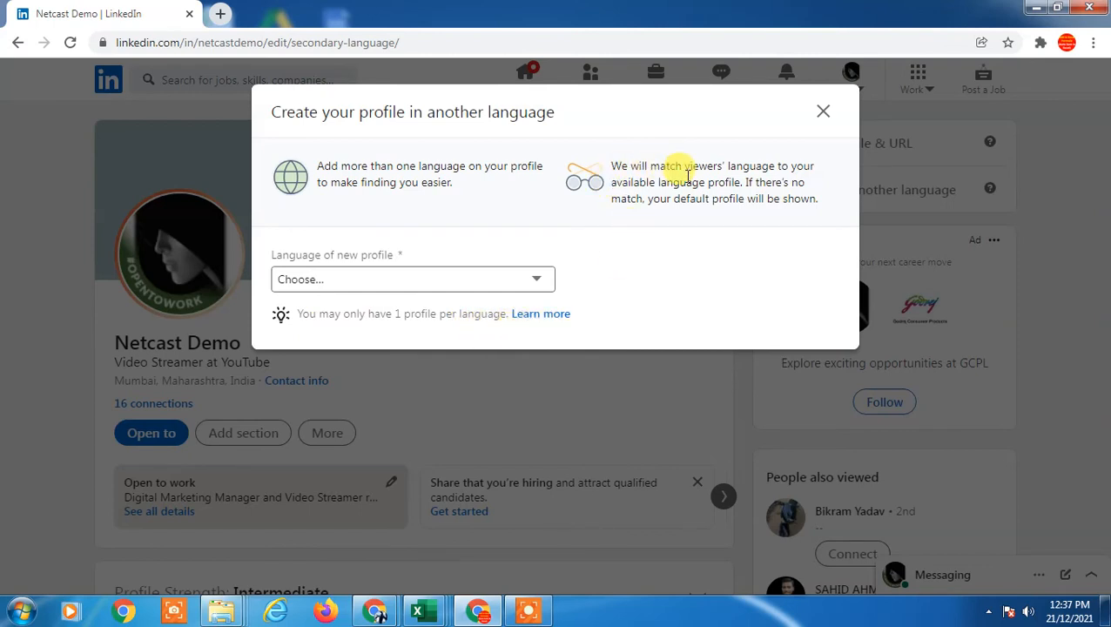
mouse_move(750, 195)
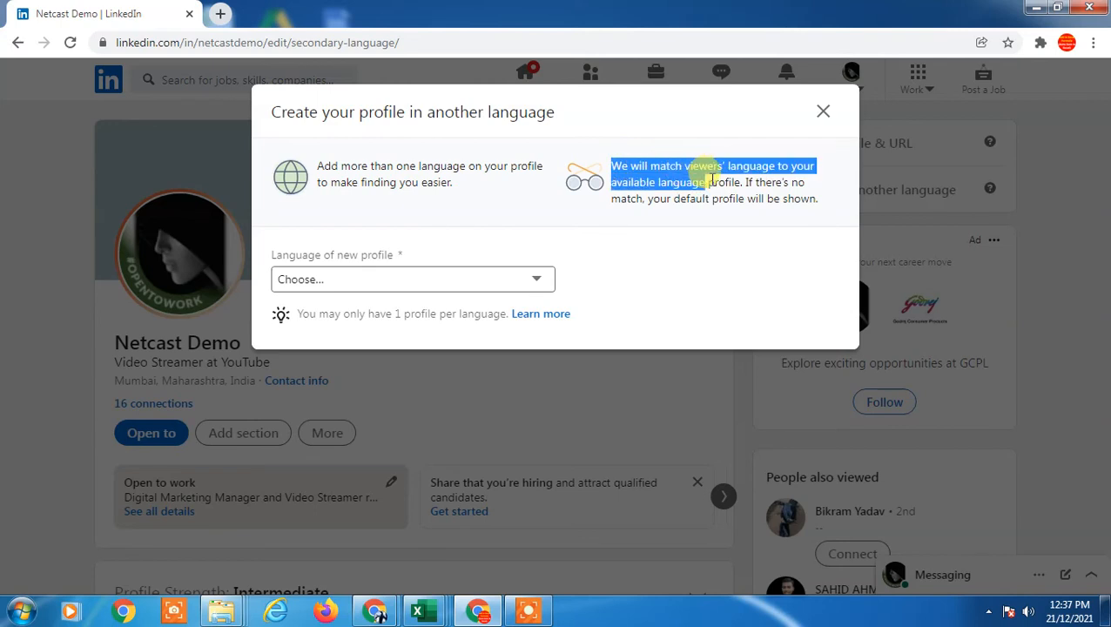
click(411, 278)
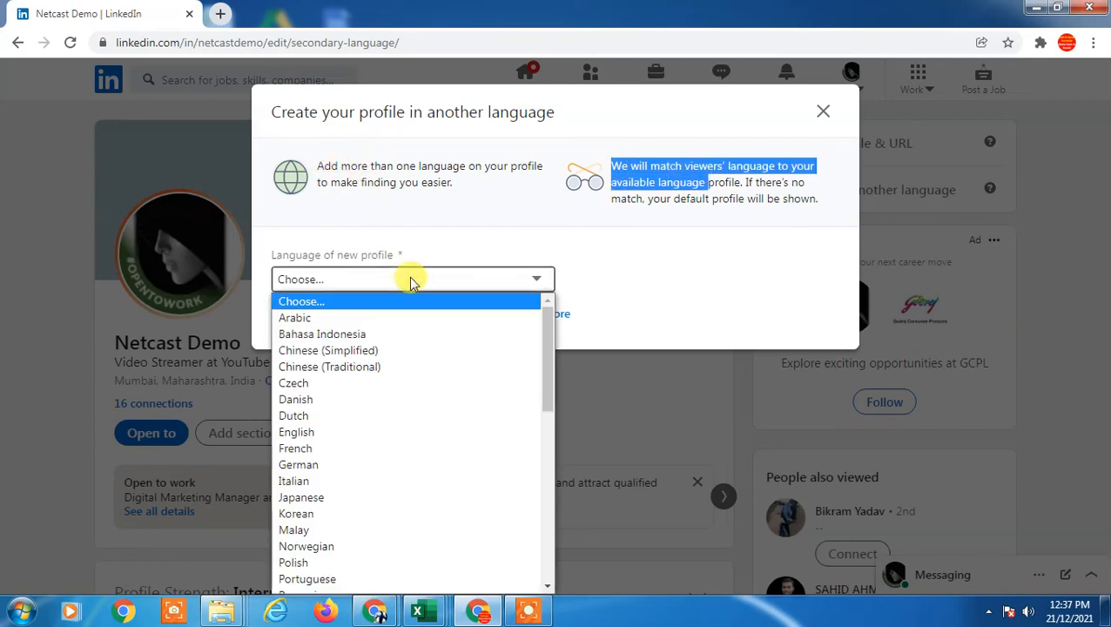
- Choose Chinese (Simplified) and fill the name fields with 'asdf' and 'adfs'
click(295, 432)
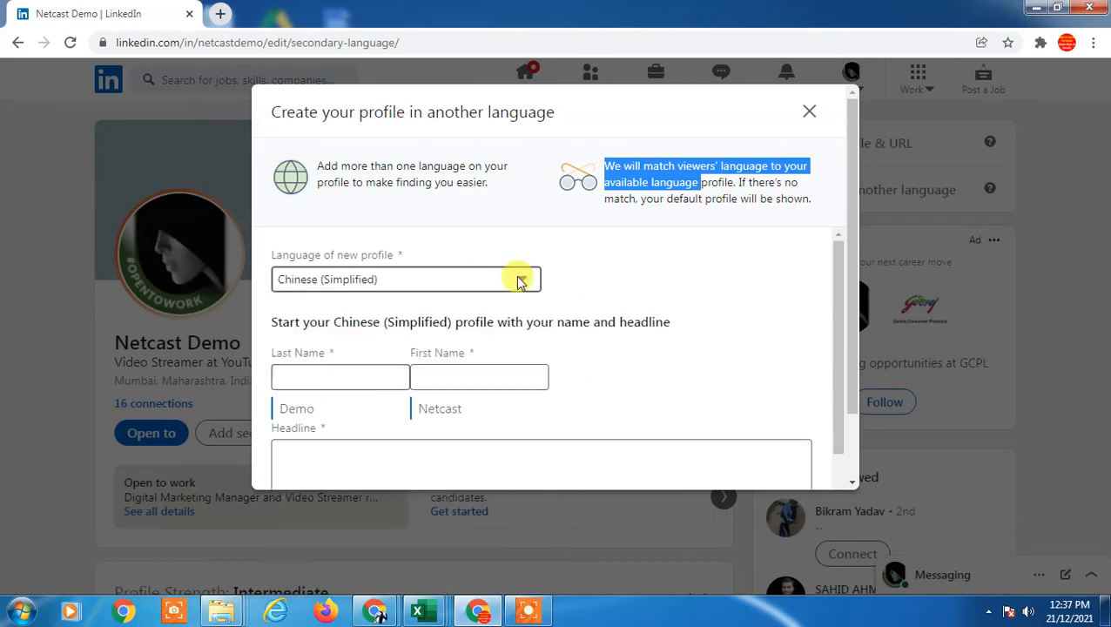
mouse_move(473, 322)
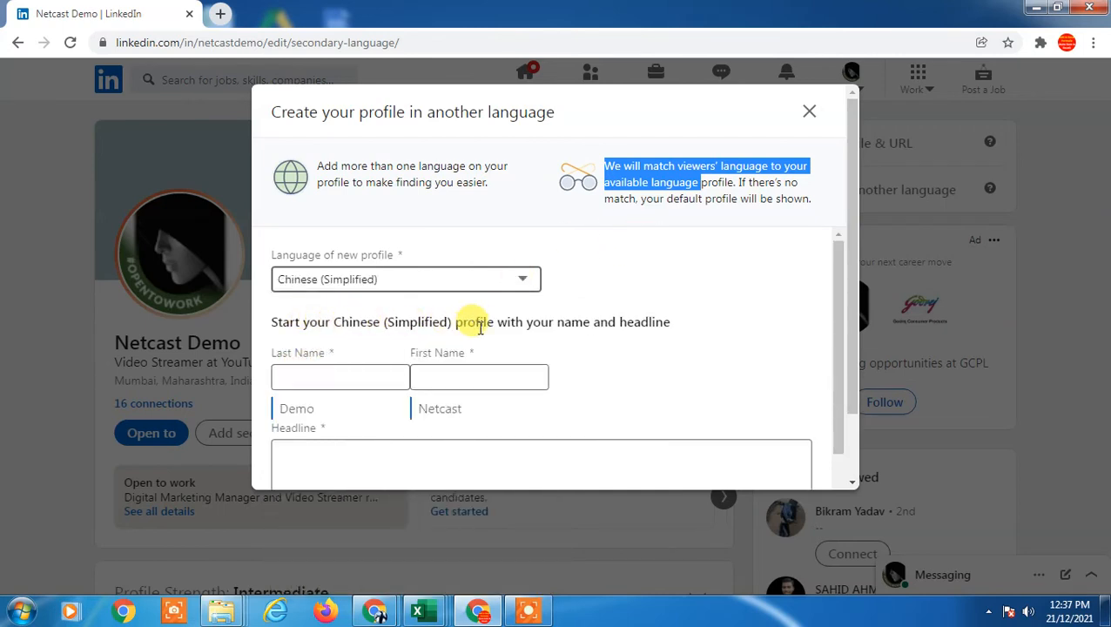
scroll(down, 3)
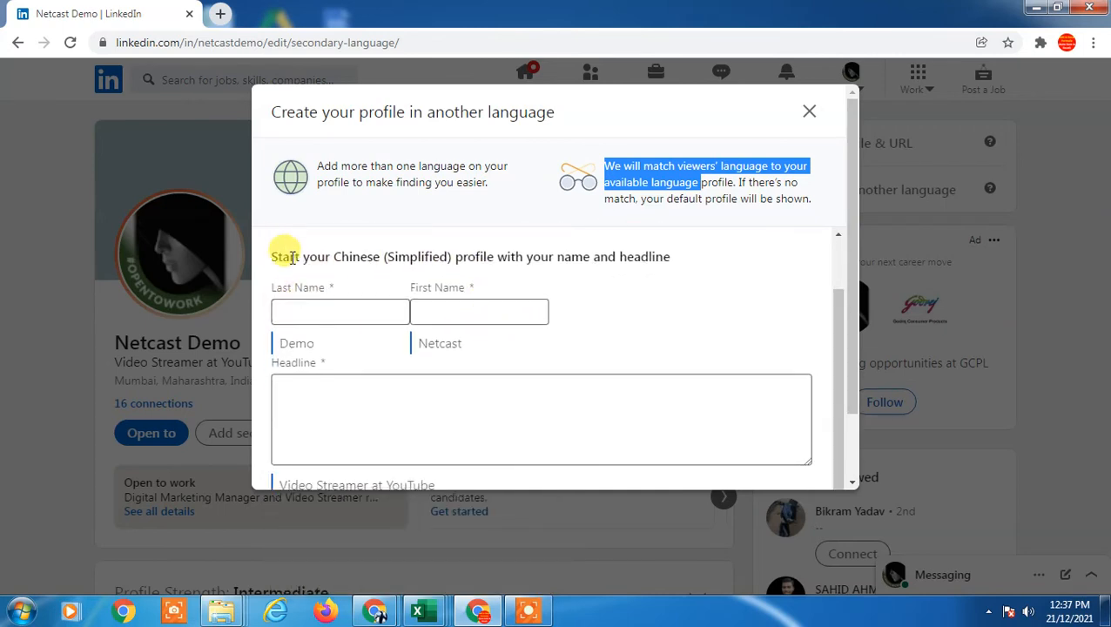
text(asdf)
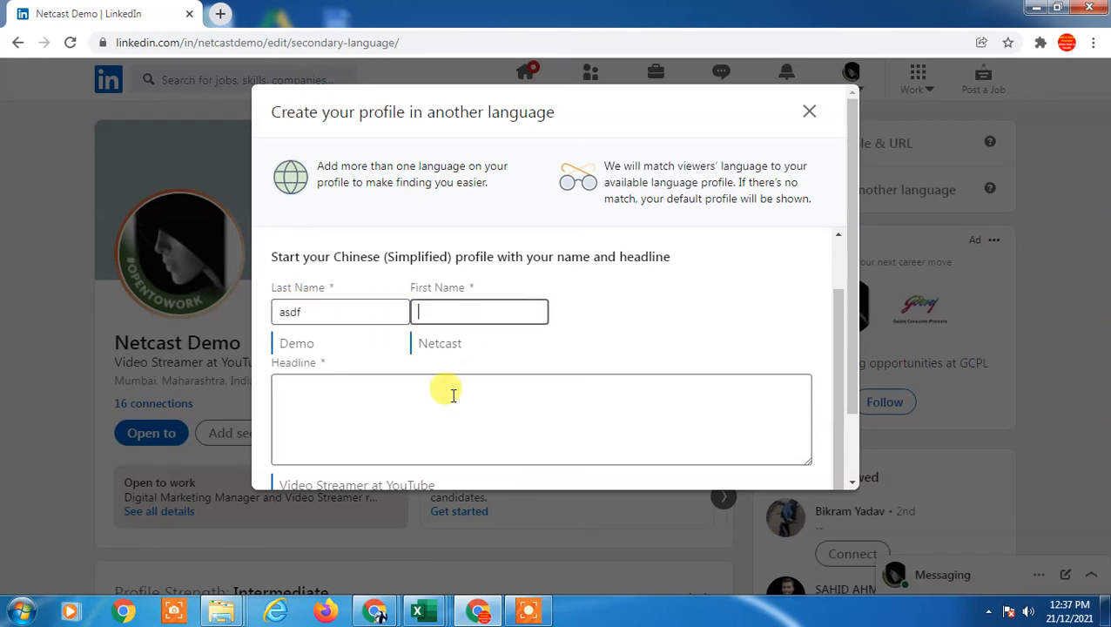
text(adfs)
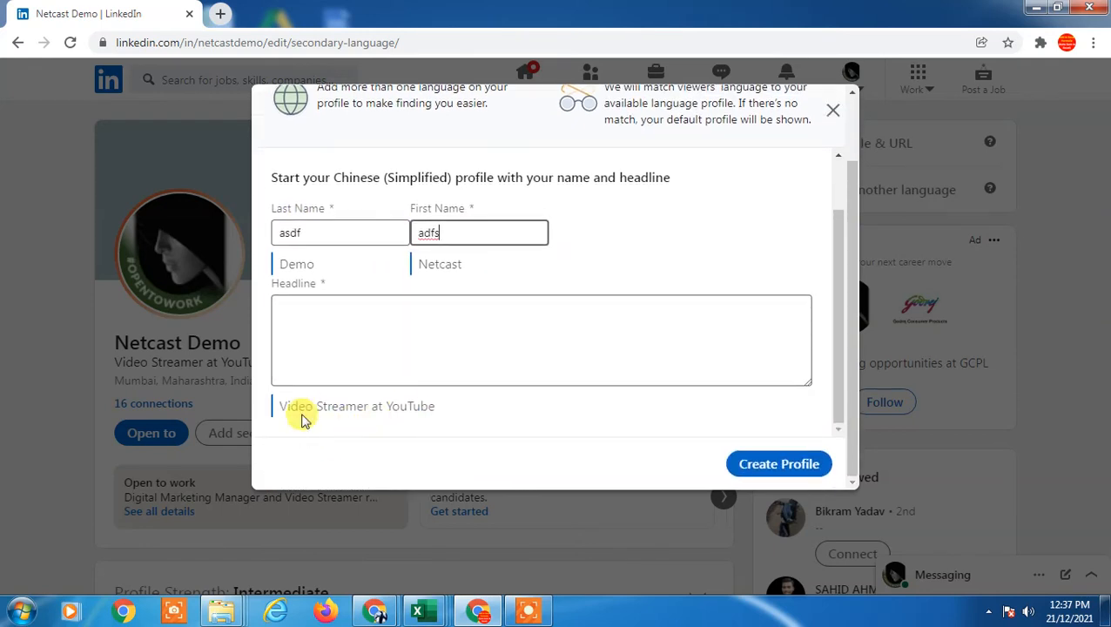
scroll(up, 3)
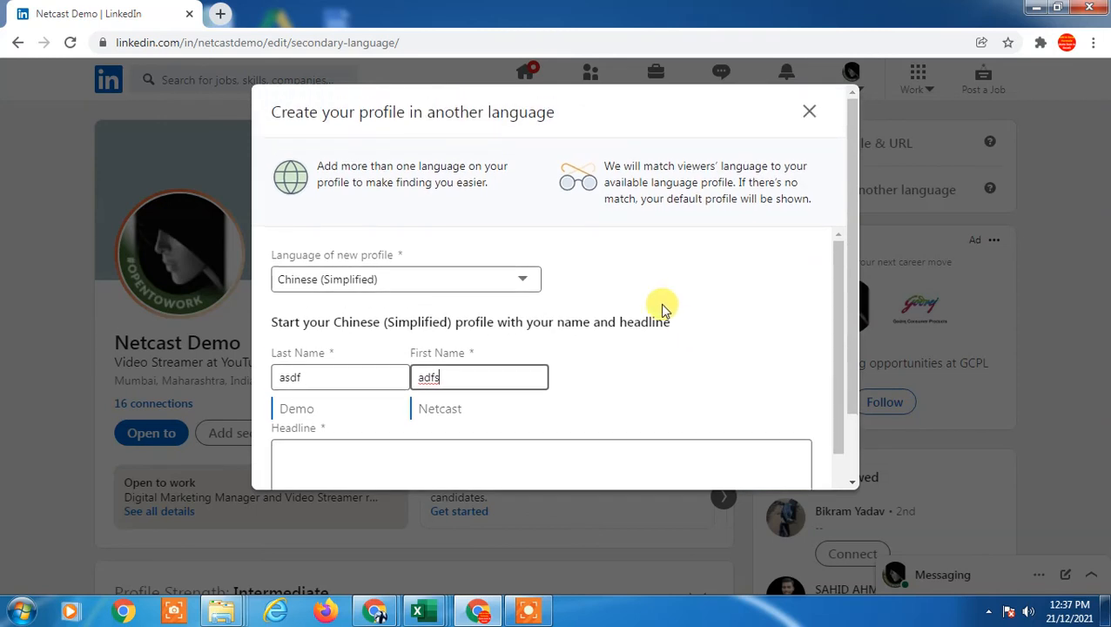
mouse_move(700, 170)
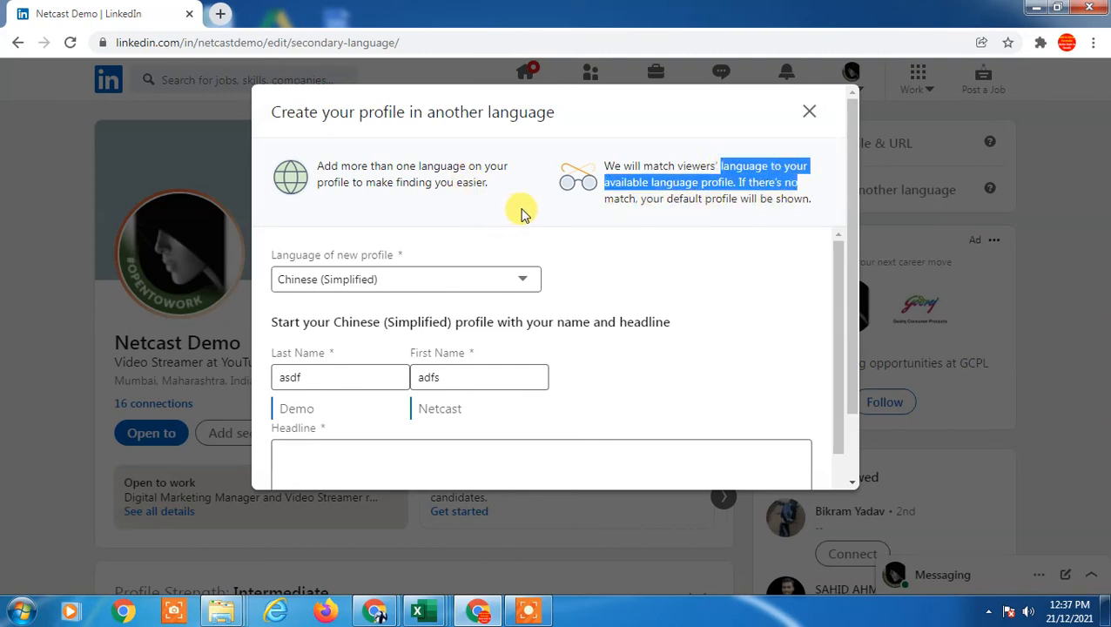
mouse_move(648, 219)
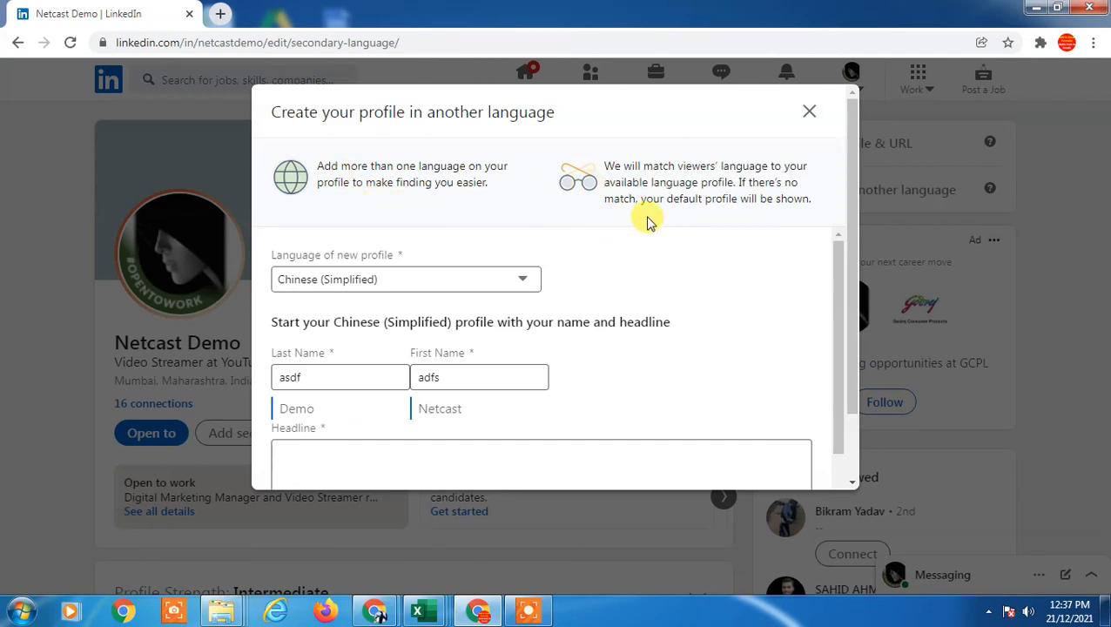
mouse_move(612, 168)
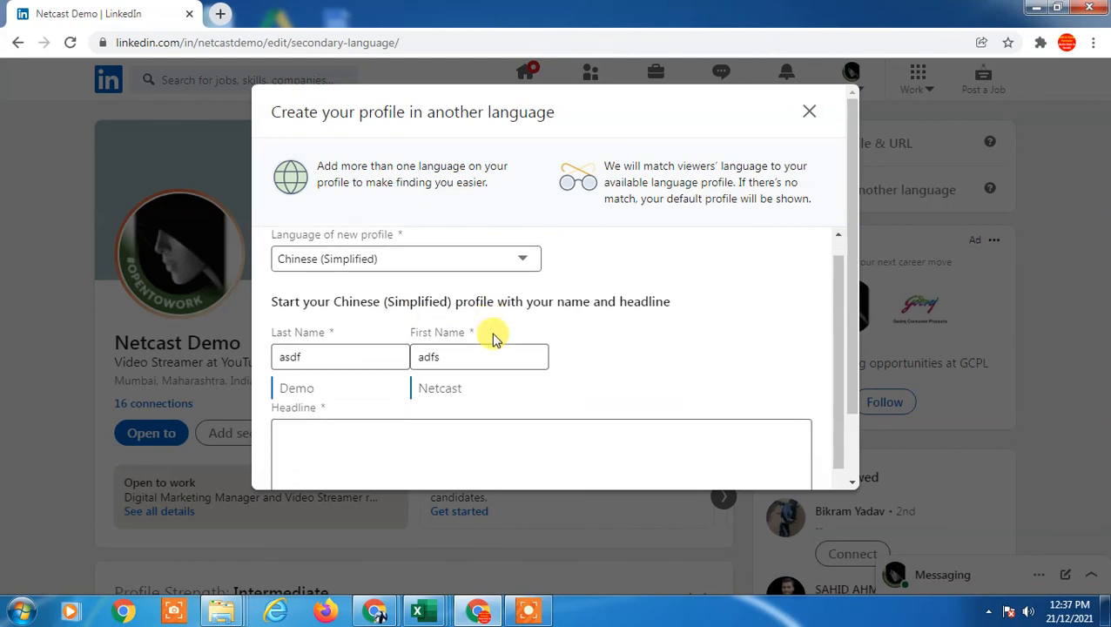
- Close the new-profile form, triggering the discard-changes prompt
scroll(down, 3)
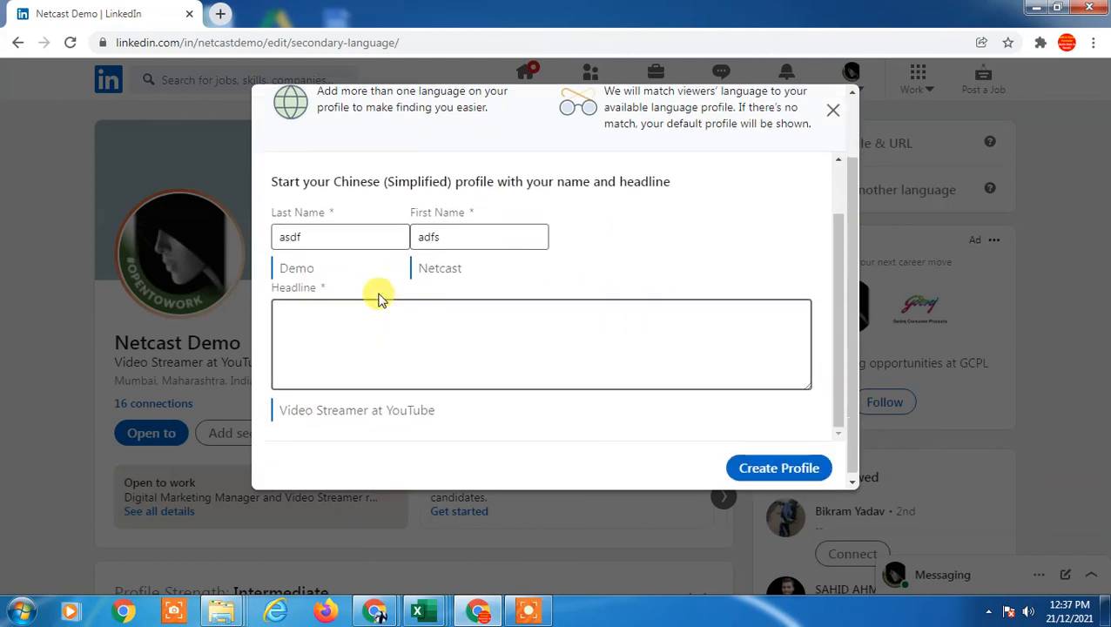
scroll(up, 3)
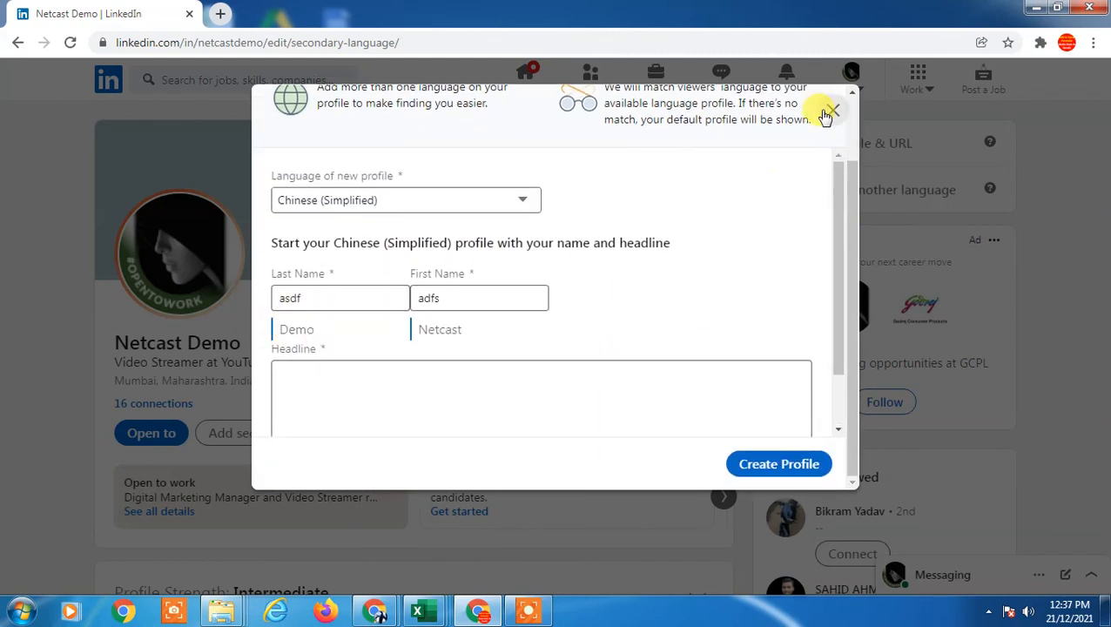
mouse_move(618, 324)
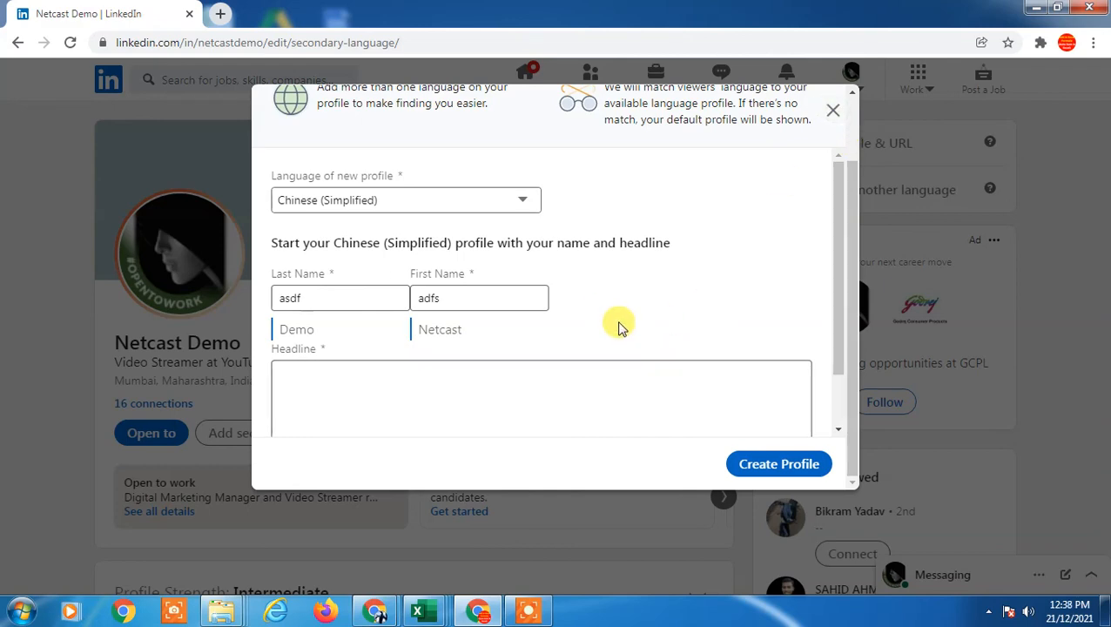
click(832, 109)
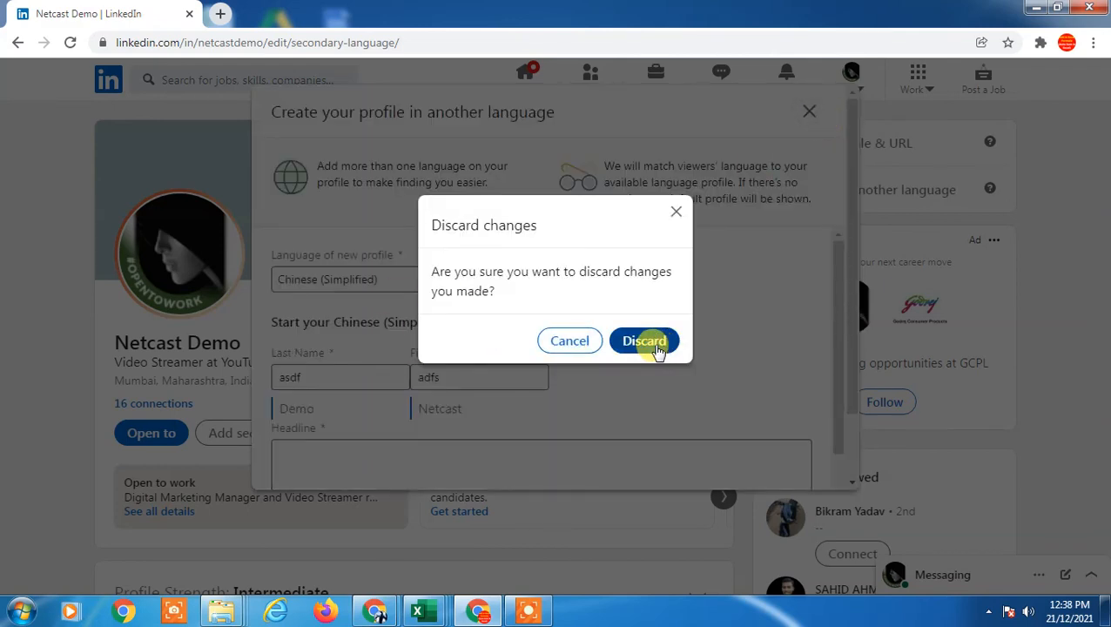